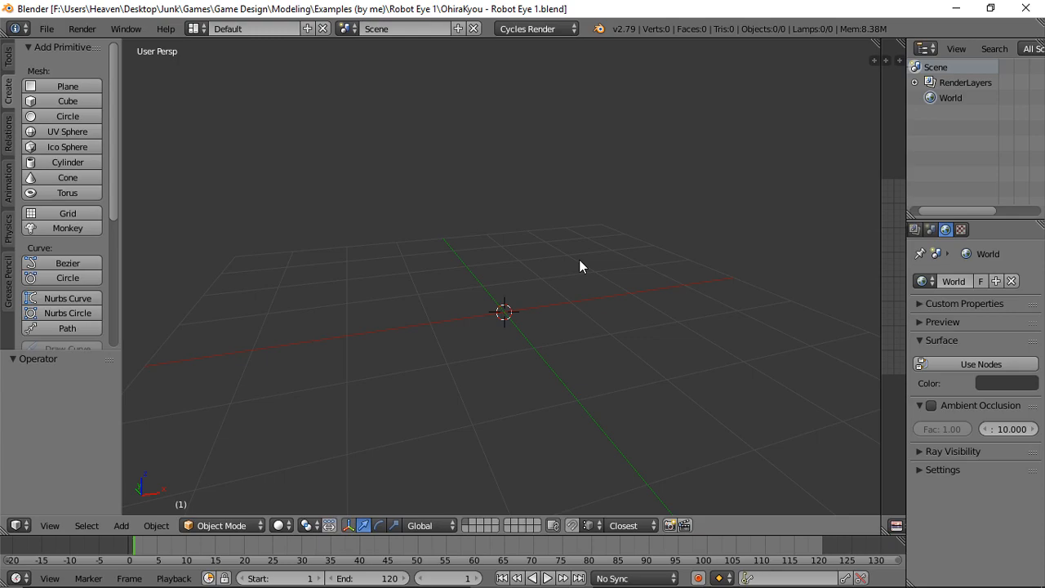
{"action": "mouse_move", "coordinate": [67, 176]}
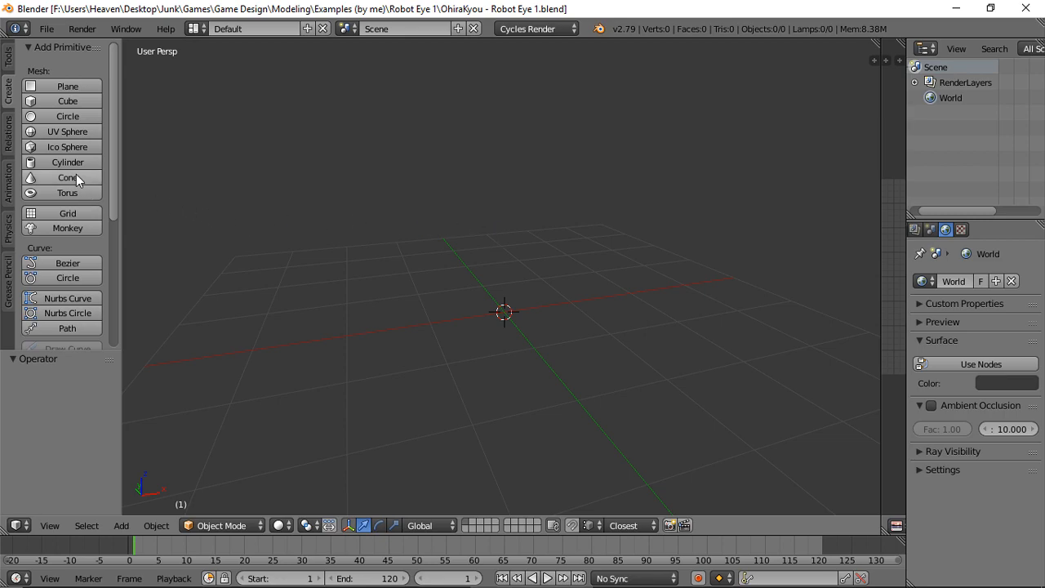
Add a cylinder mesh and reduce it to 12 vertices.
{"action": "left_click", "coordinate": [67, 162]}
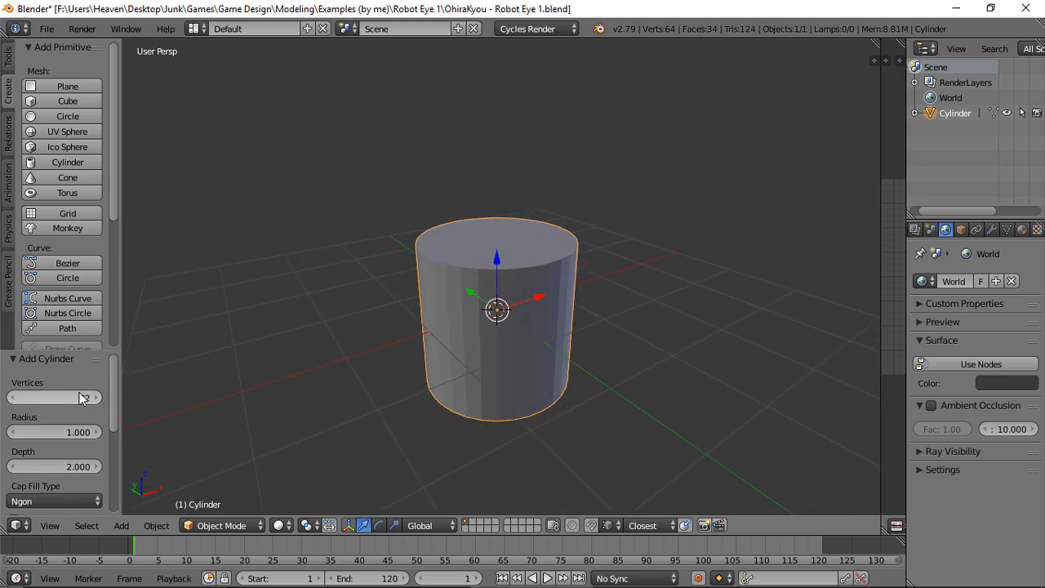
{"action": "left_click", "coordinate": [53, 399]}
{"action": "type", "text": "12"}
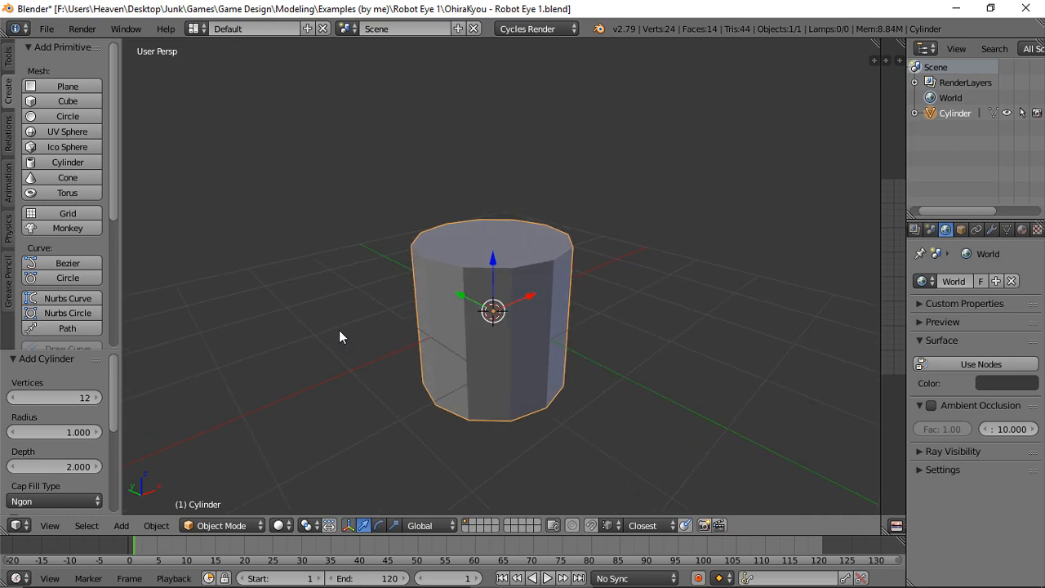
{"action": "mouse_move", "coordinate": [422, 280]}
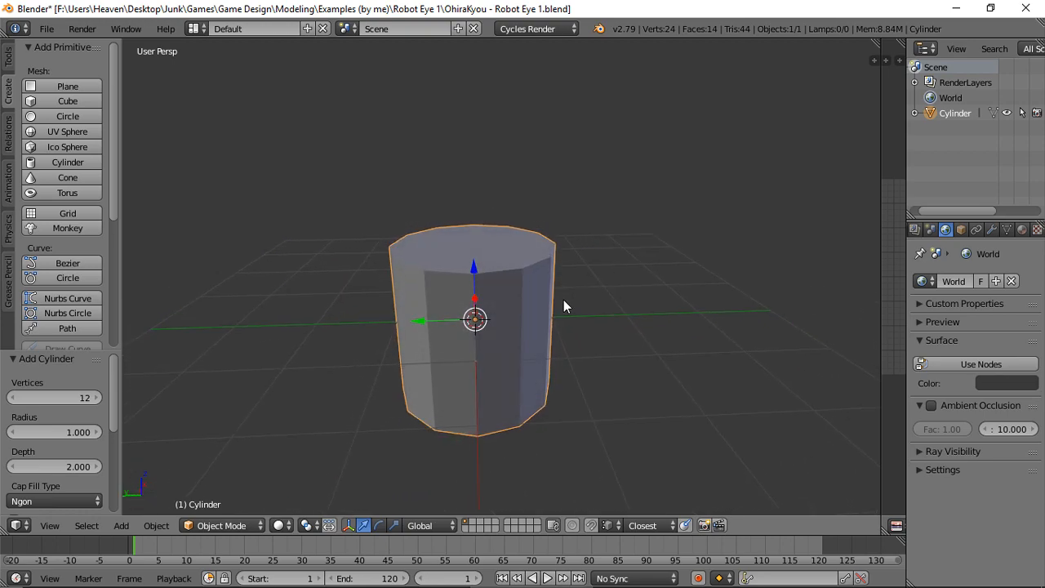
In Edit Mode, rotate the cylinder 90 degrees around X so it lies on its side.
{"action": "key", "text": "Tab"}
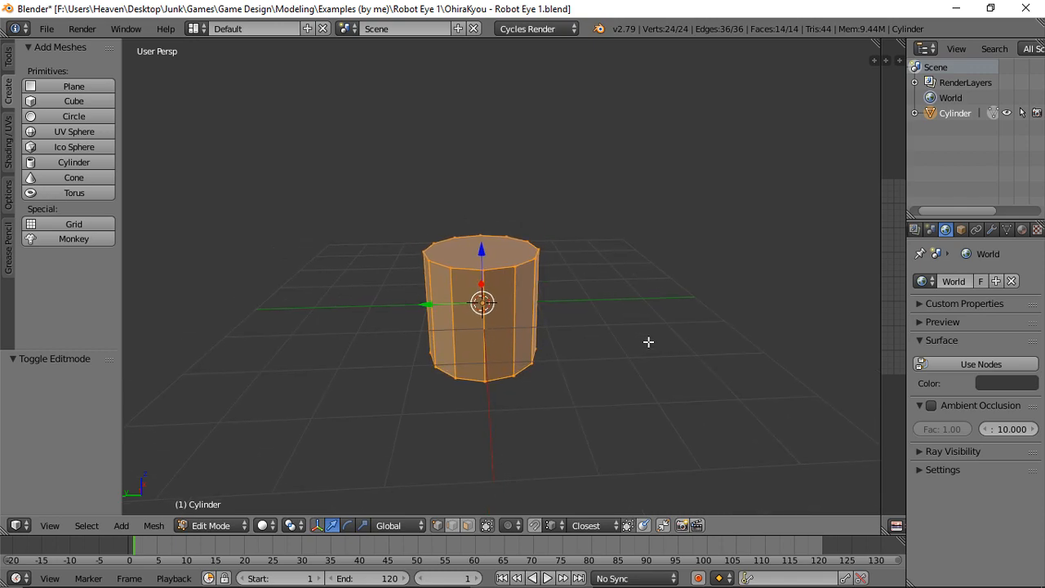
{"action": "mouse_move", "coordinate": [637, 330]}
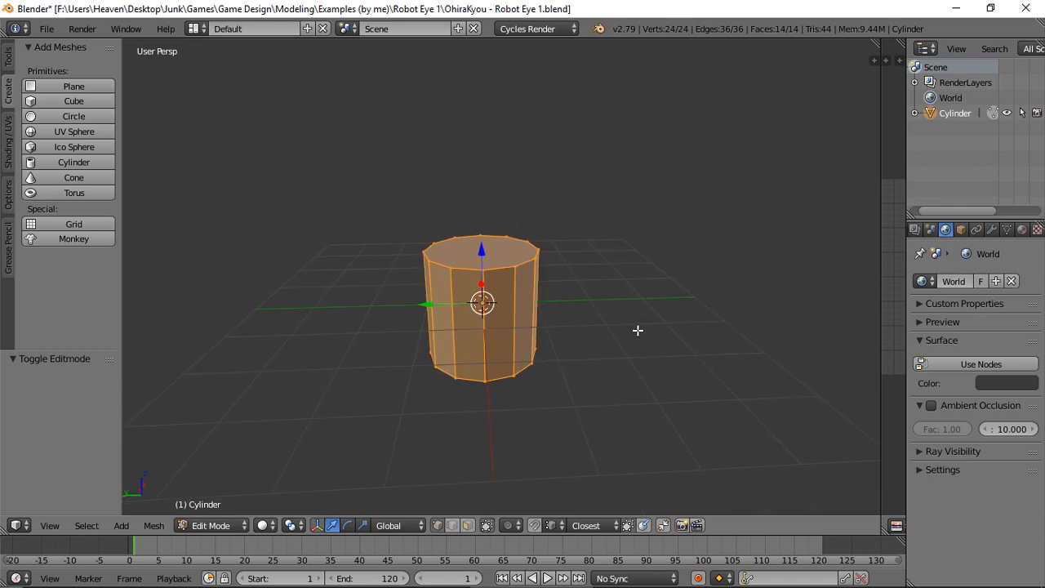
{"action": "mouse_move", "coordinate": [575, 220]}
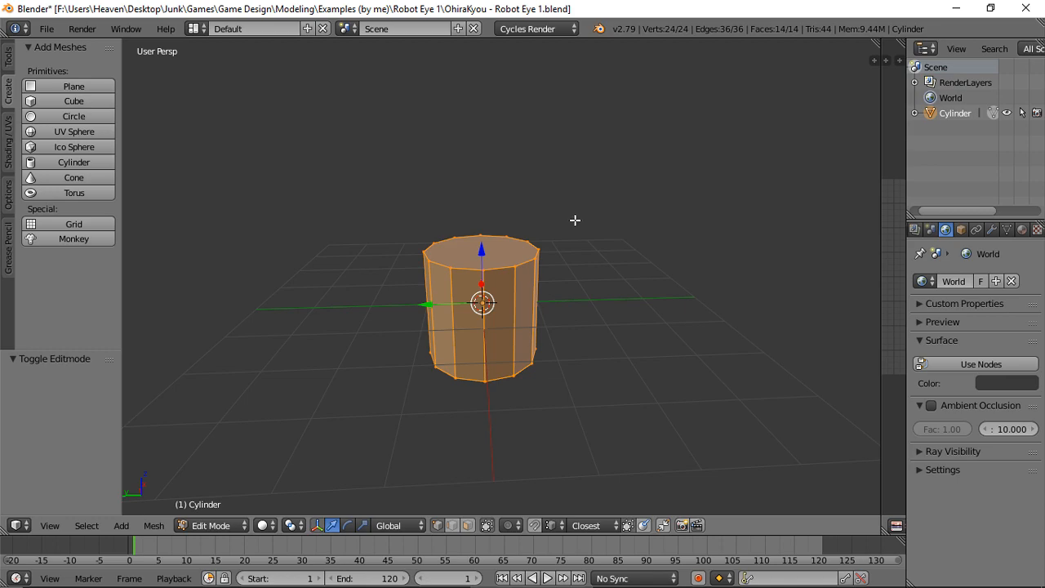
{"action": "key", "text": "1"}
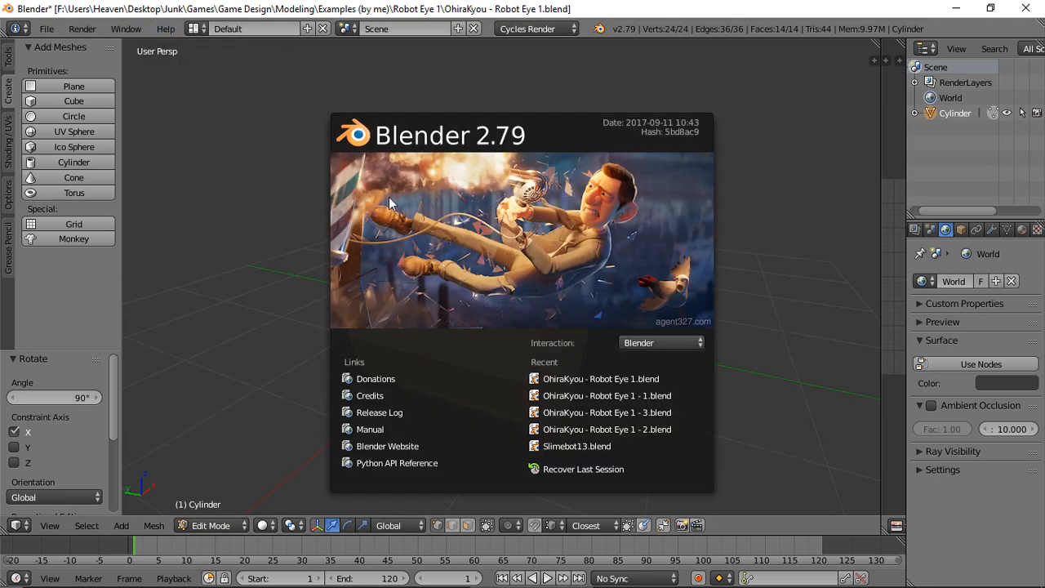
{"action": "mouse_move", "coordinate": [519, 191]}
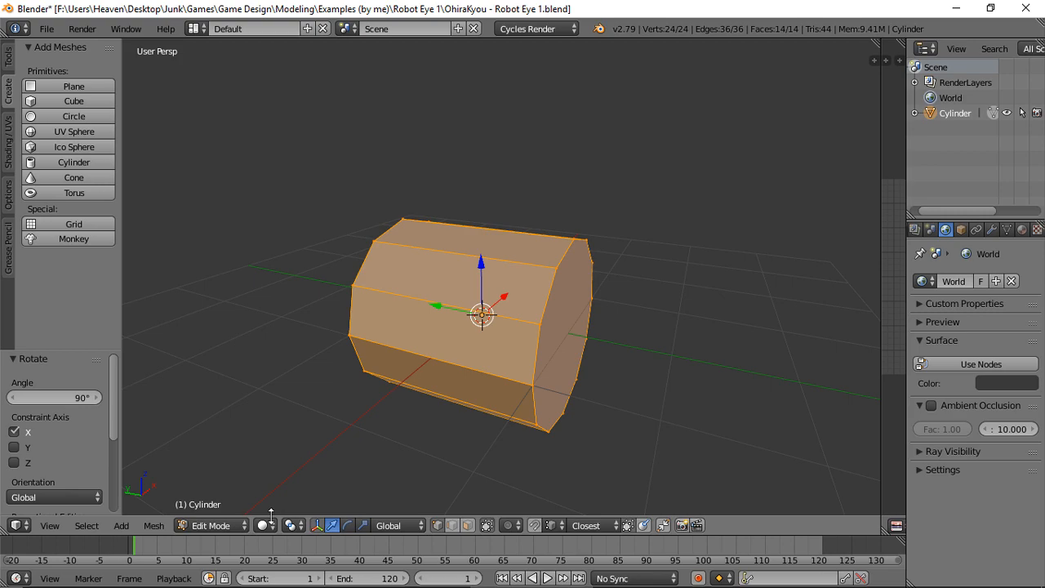
{"action": "left_click", "coordinate": [267, 525]}
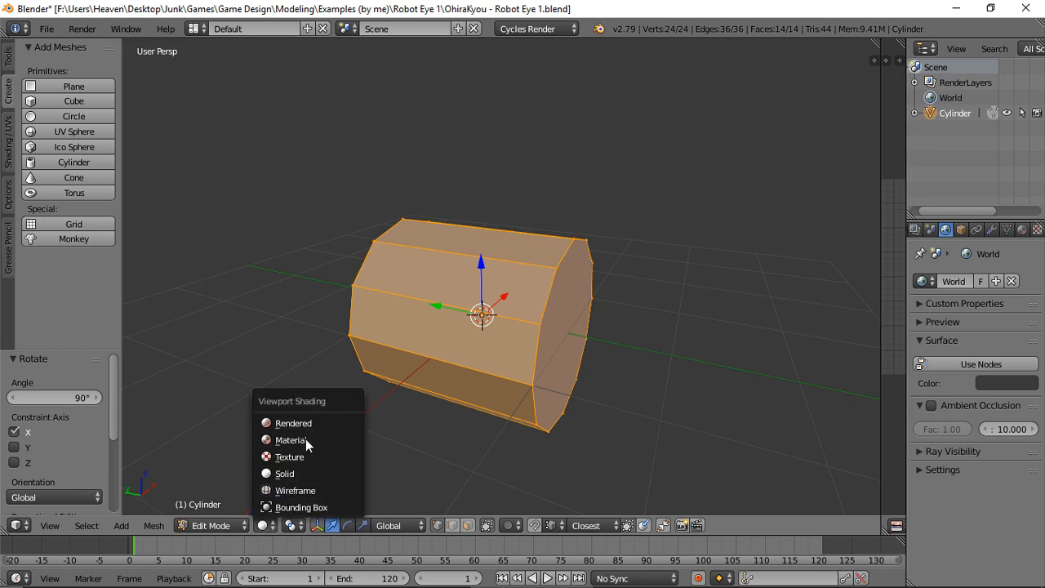
{"action": "mouse_move", "coordinate": [291, 457]}
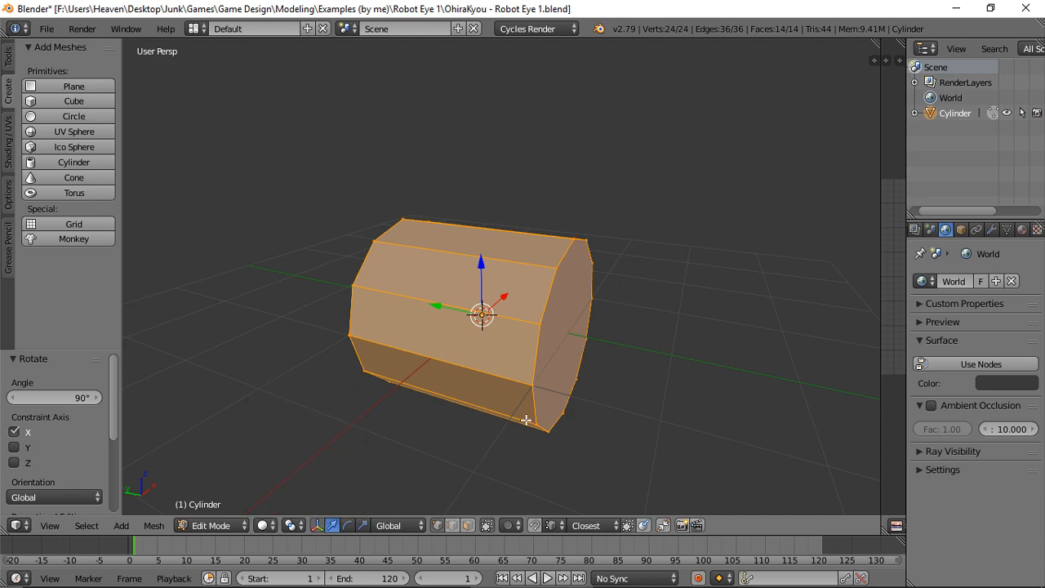
{"action": "mouse_move", "coordinate": [537, 401]}
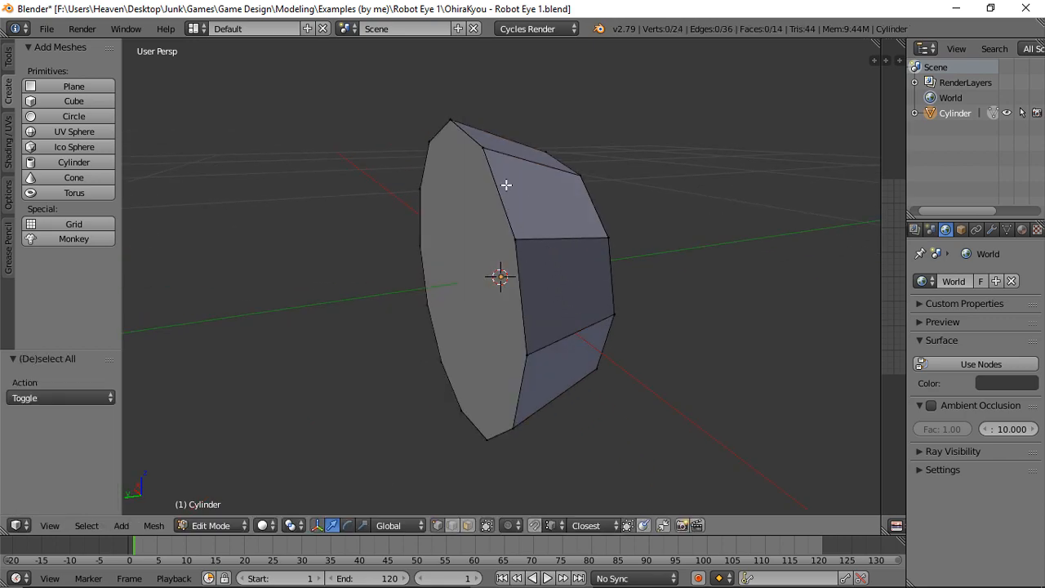
{"action": "mouse_move", "coordinate": [503, 193]}
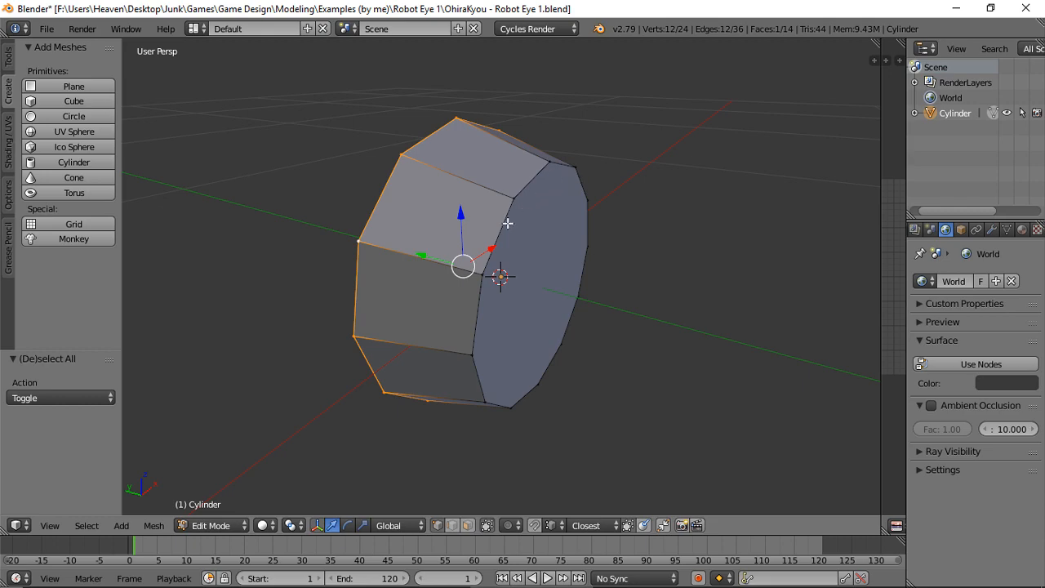
Inset the end cap into a rim and delete the inner face to open a 12-sided hole.
{"action": "key", "text": "x"}
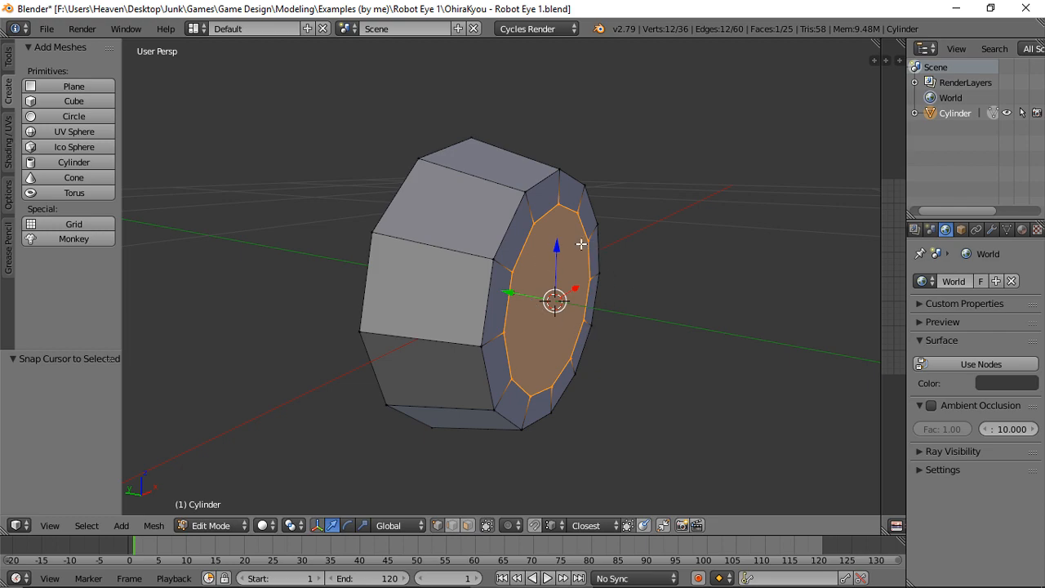
{"action": "key", "text": "x"}
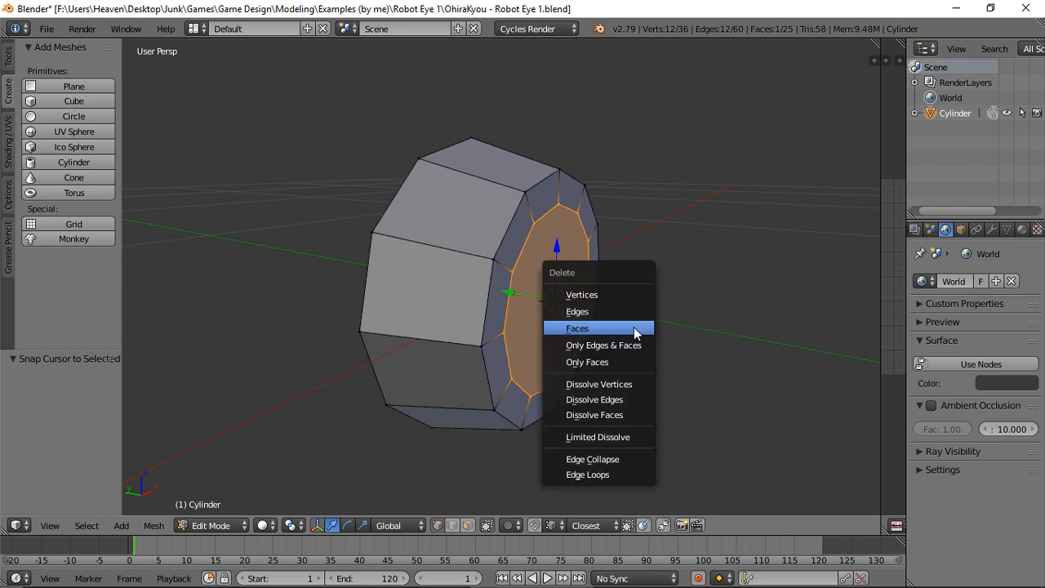
{"action": "mouse_move", "coordinate": [596, 343]}
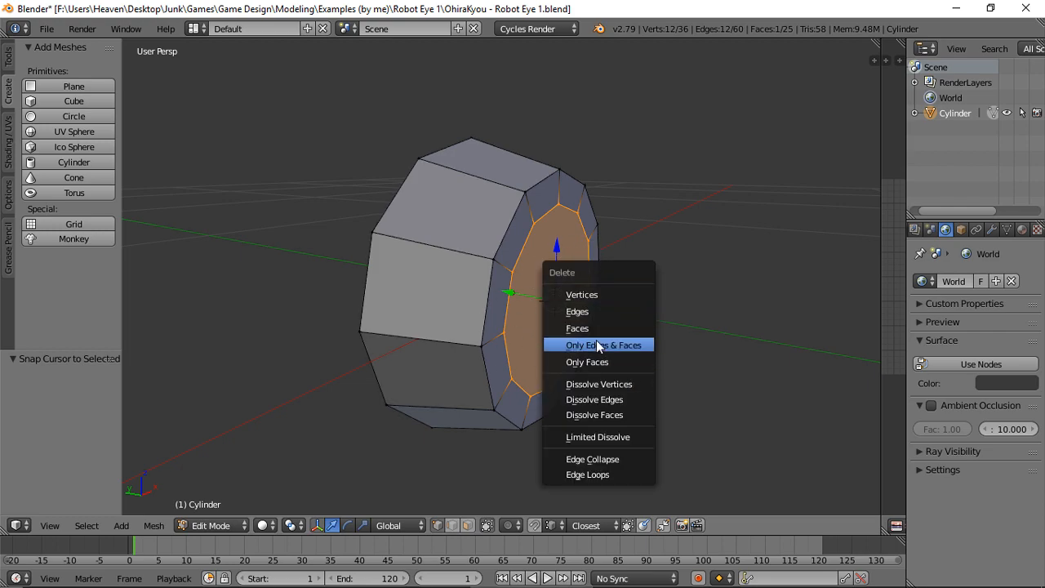
{"action": "left_click", "coordinate": [578, 327]}
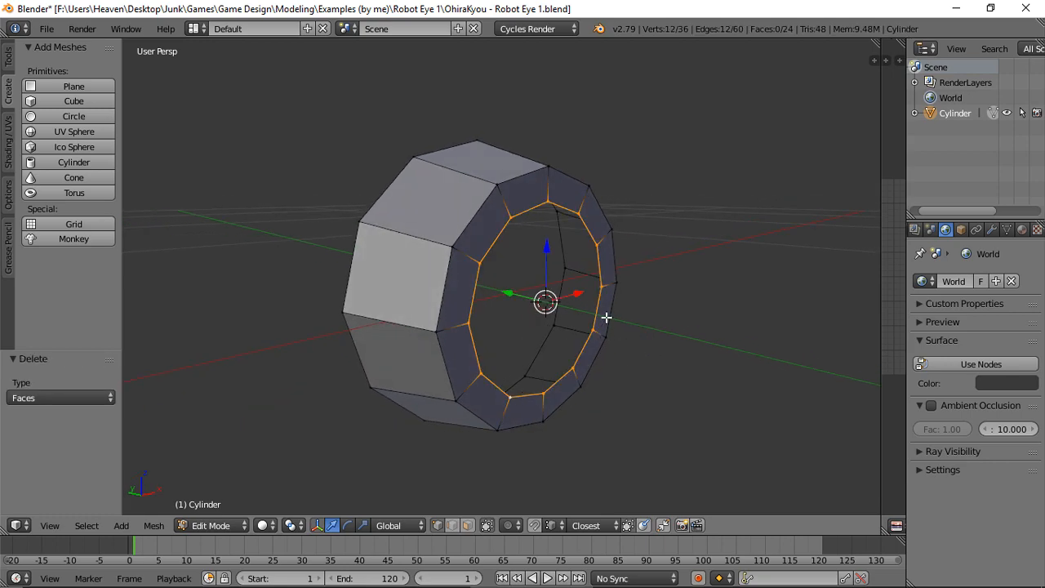
{"action": "mouse_move", "coordinate": [581, 238]}
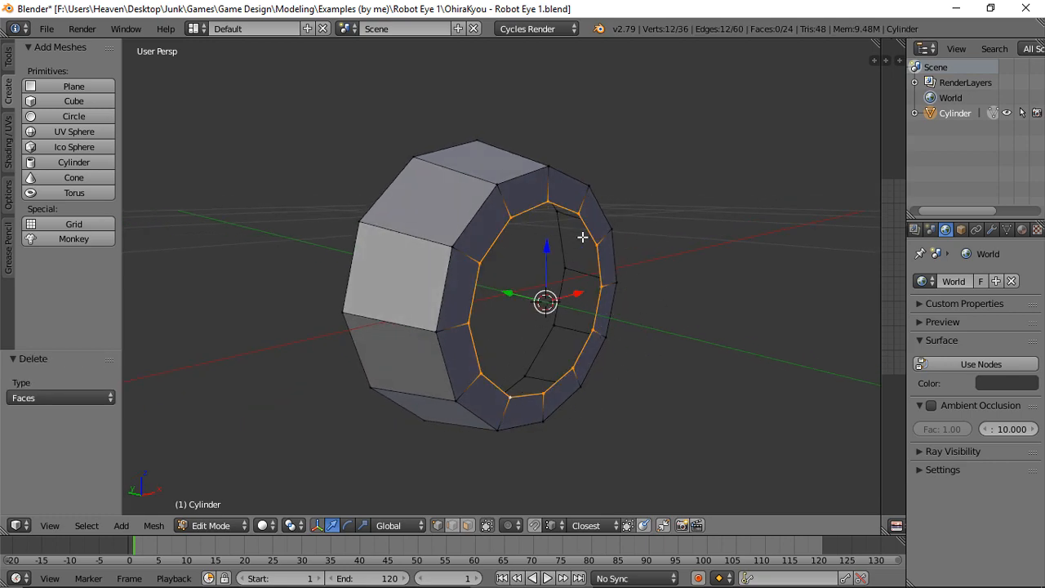
{"action": "key", "text": "a"}
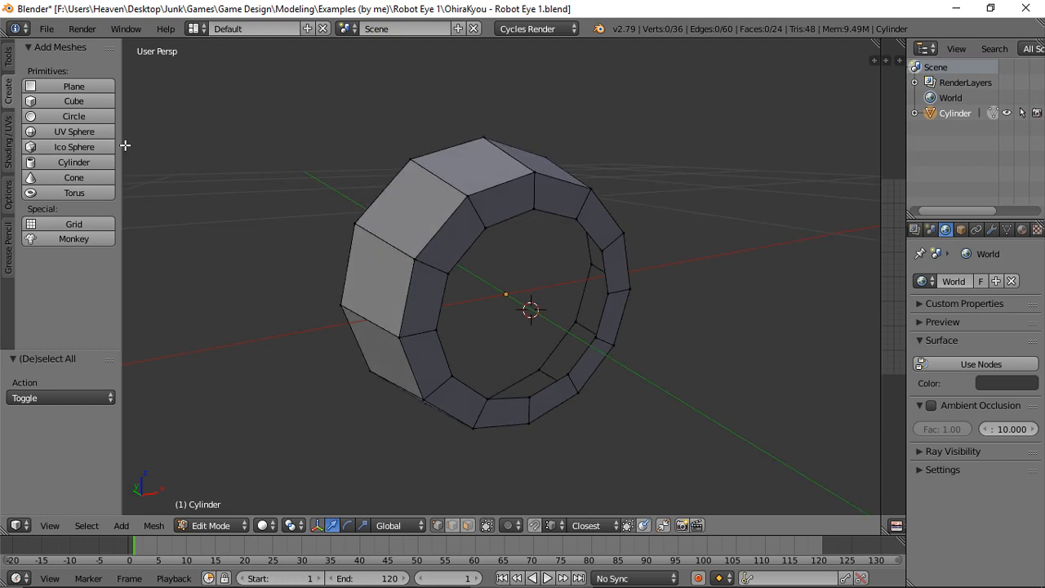
{"action": "mouse_move", "coordinate": [170, 118]}
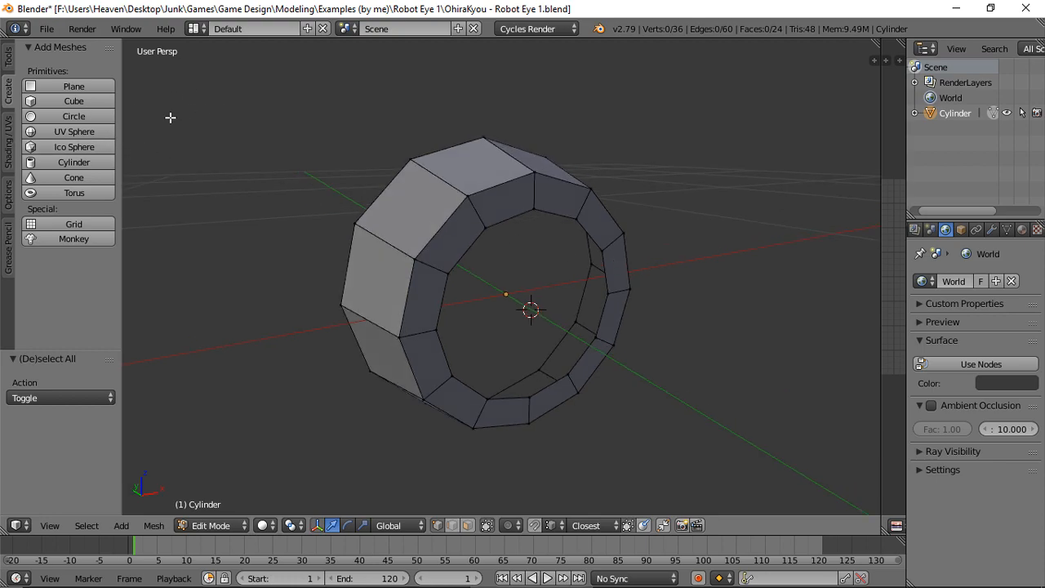
Add a UV sphere into the mesh with 12 segments and a reduced ring count.
{"action": "left_click", "coordinate": [73, 130]}
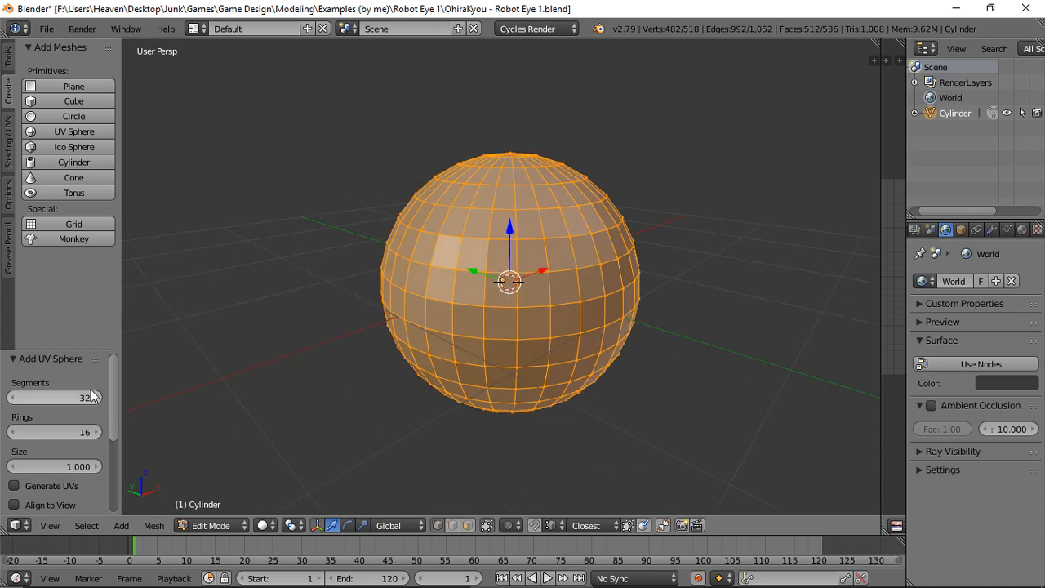
{"action": "left_click_drag", "start_coordinate": [66, 397], "coordinate": [46, 396]}
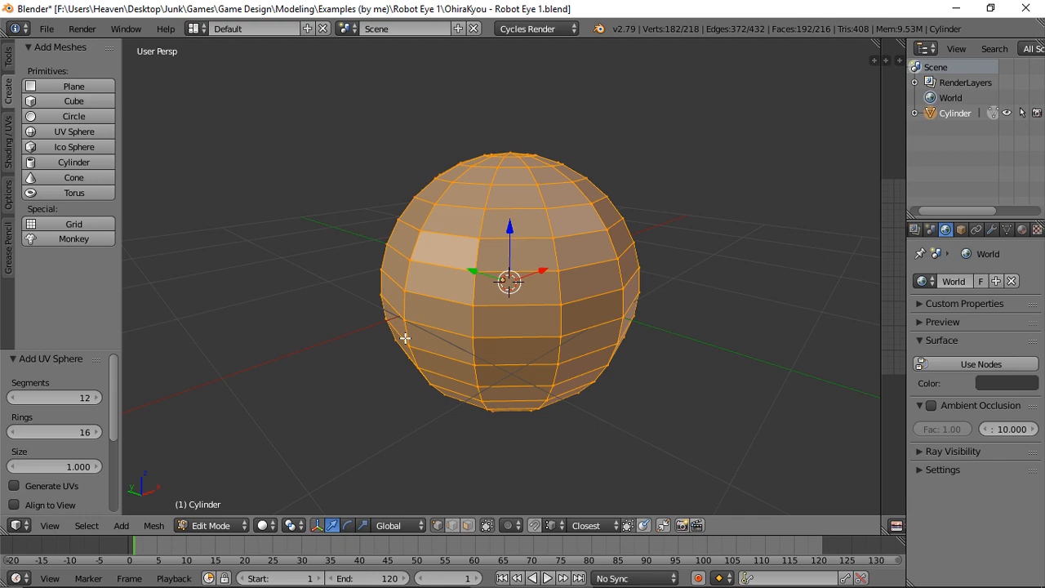
{"action": "mouse_move", "coordinate": [147, 416]}
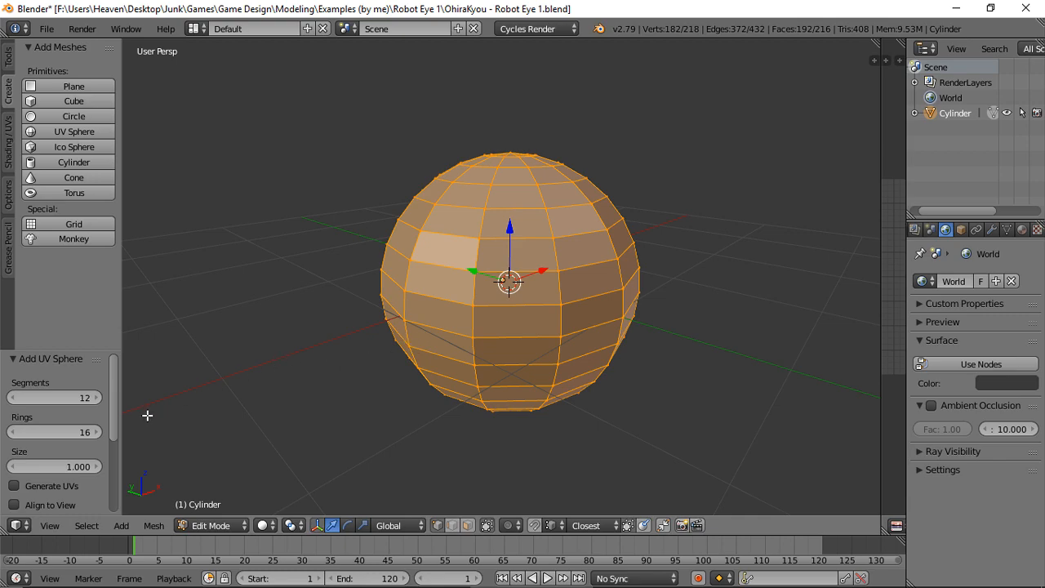
{"action": "left_click", "coordinate": [52, 431]}
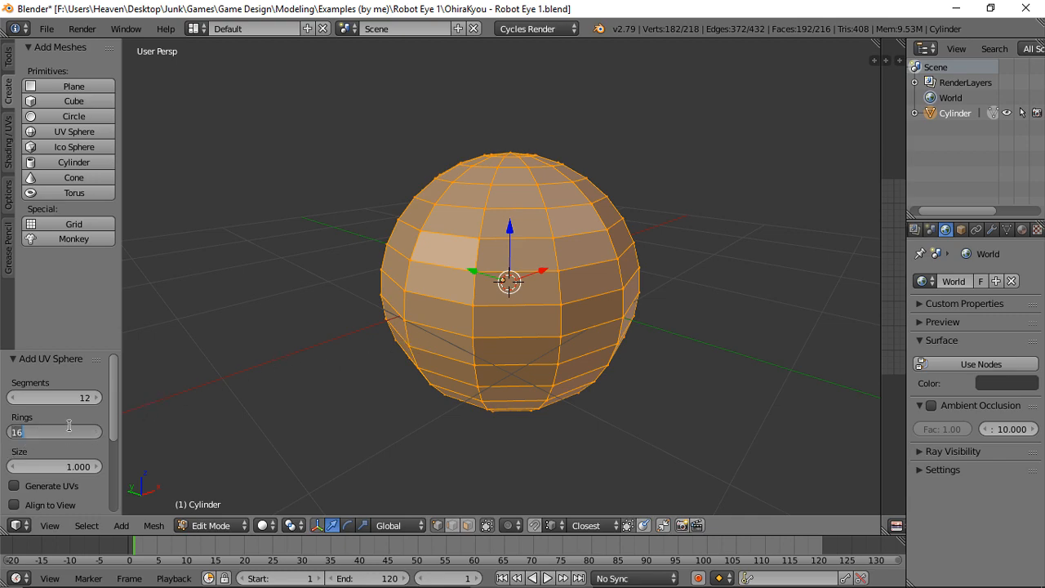
{"action": "mouse_move", "coordinate": [529, 281]}
{"action": "type", "text": "3"}
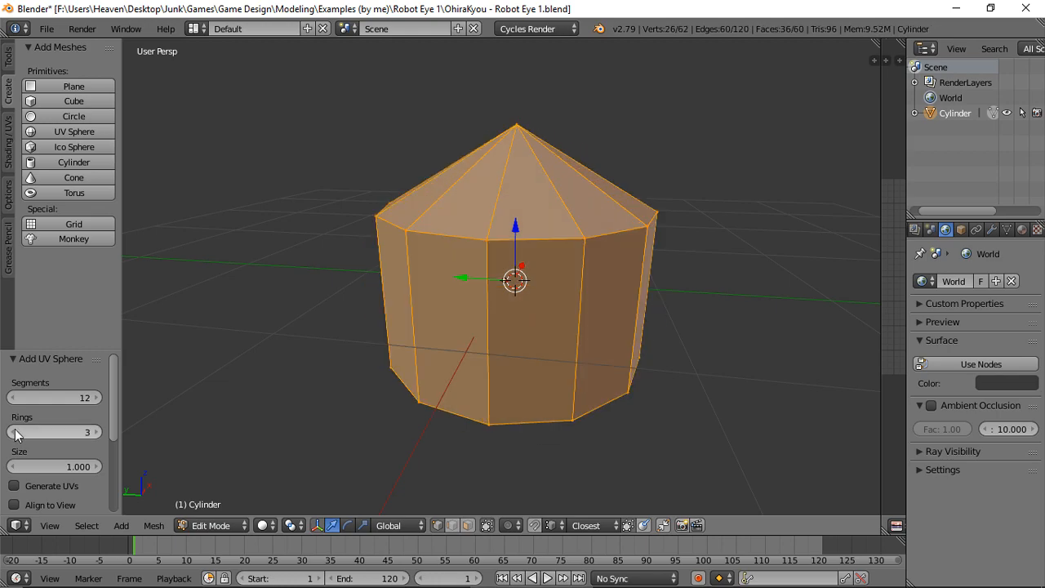
{"action": "left_click_drag", "start_coordinate": [58, 431], "coordinate": [90, 431]}
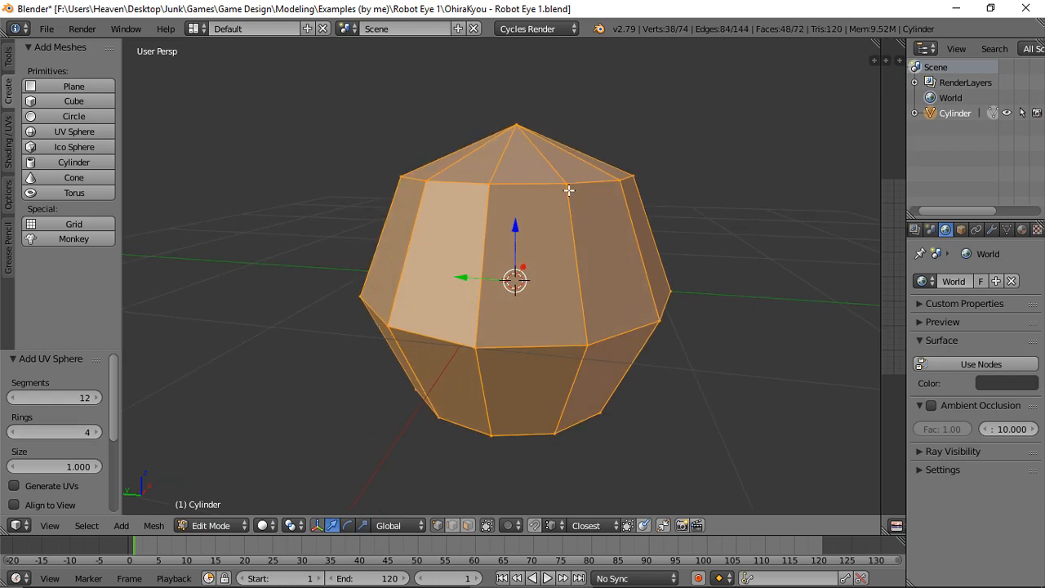
{"action": "mouse_move", "coordinate": [529, 330]}
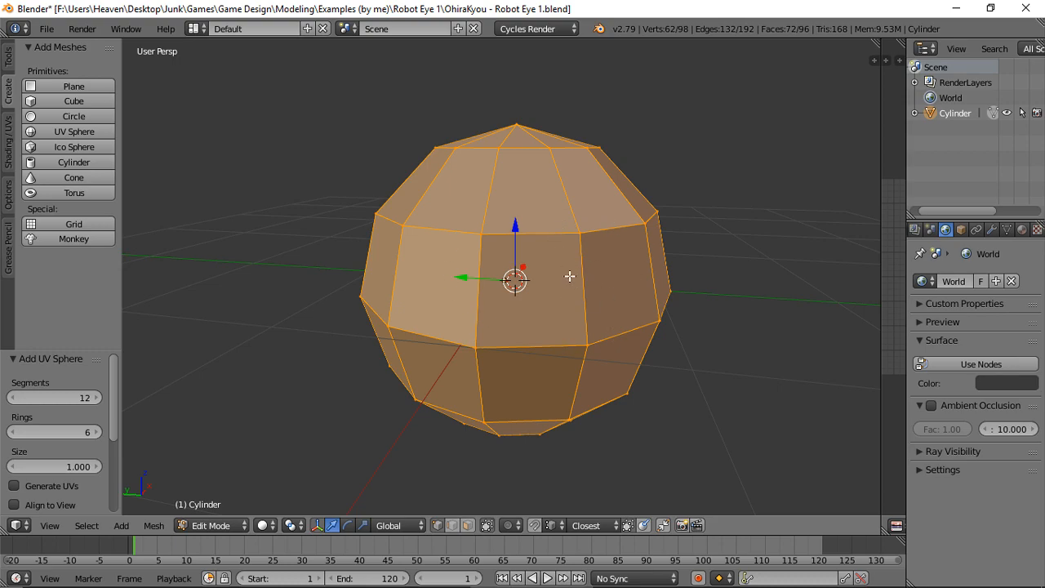
{"action": "mouse_move", "coordinate": [581, 238]}
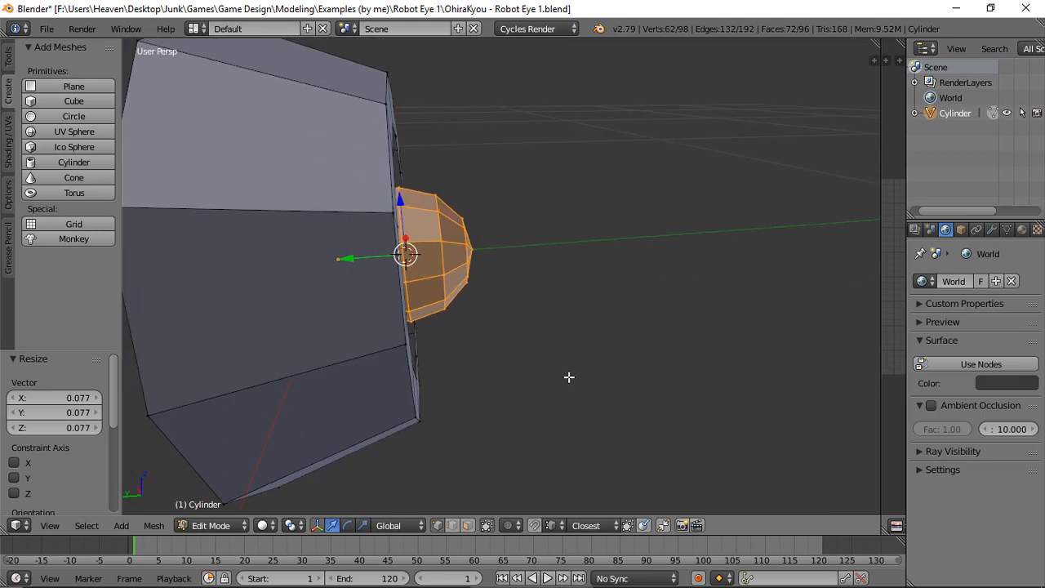
Make transforms pivot around the 3D cursor for scaling the small lens.
{"action": "left_click", "coordinate": [317, 526]}
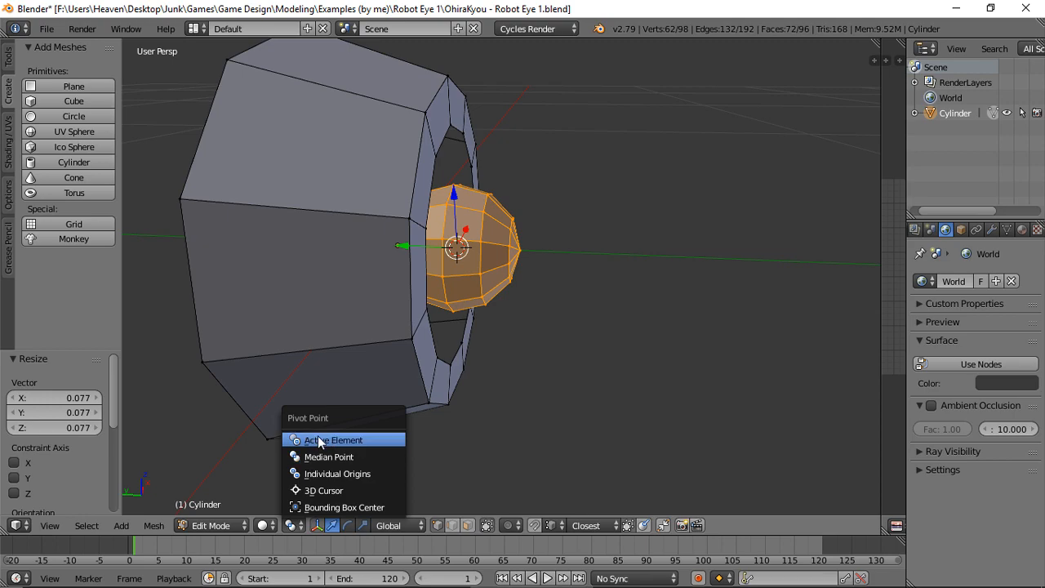
{"action": "mouse_move", "coordinate": [330, 489]}
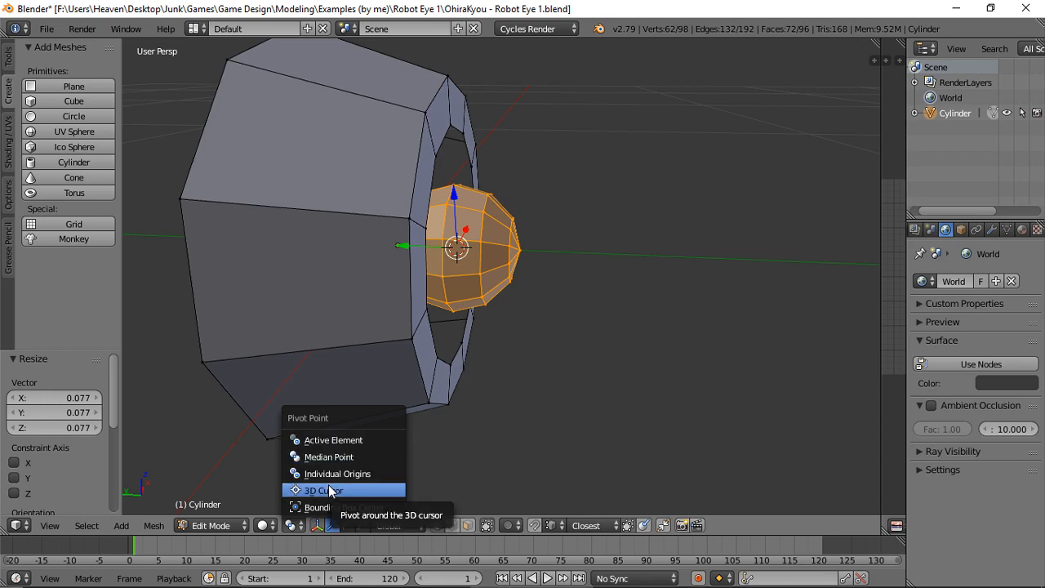
{"action": "left_click", "coordinate": [320, 490]}
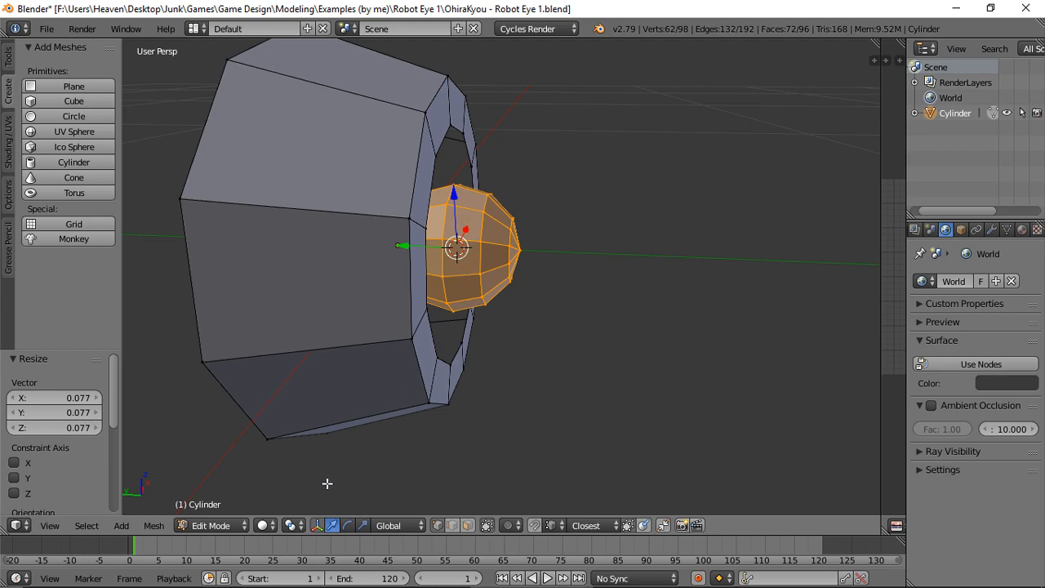
{"action": "mouse_move", "coordinate": [507, 311]}
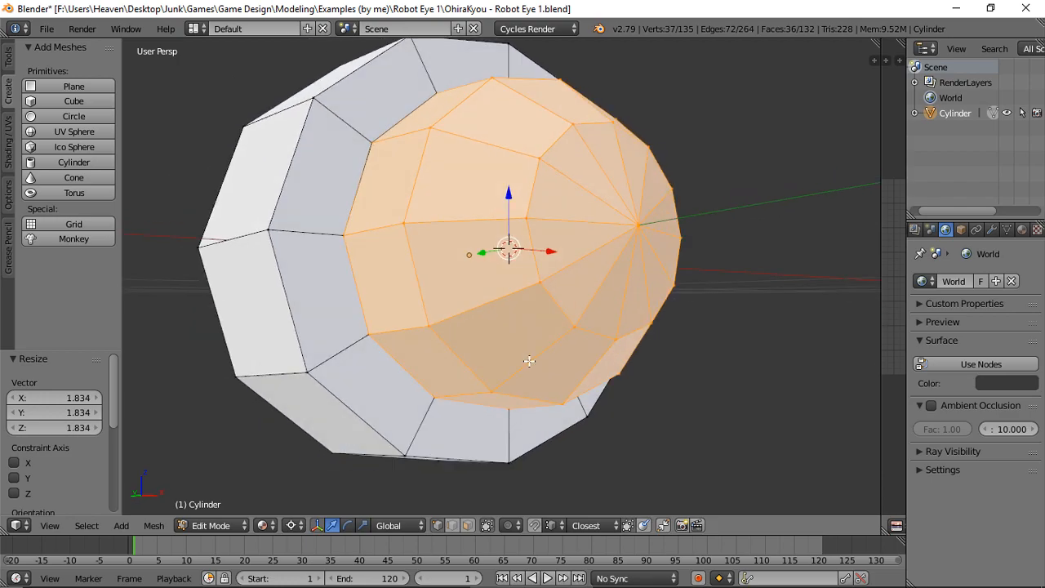
Delete the unwanted vertices of the enlarged sphere filling the socket opening.
{"action": "key", "text": "x"}
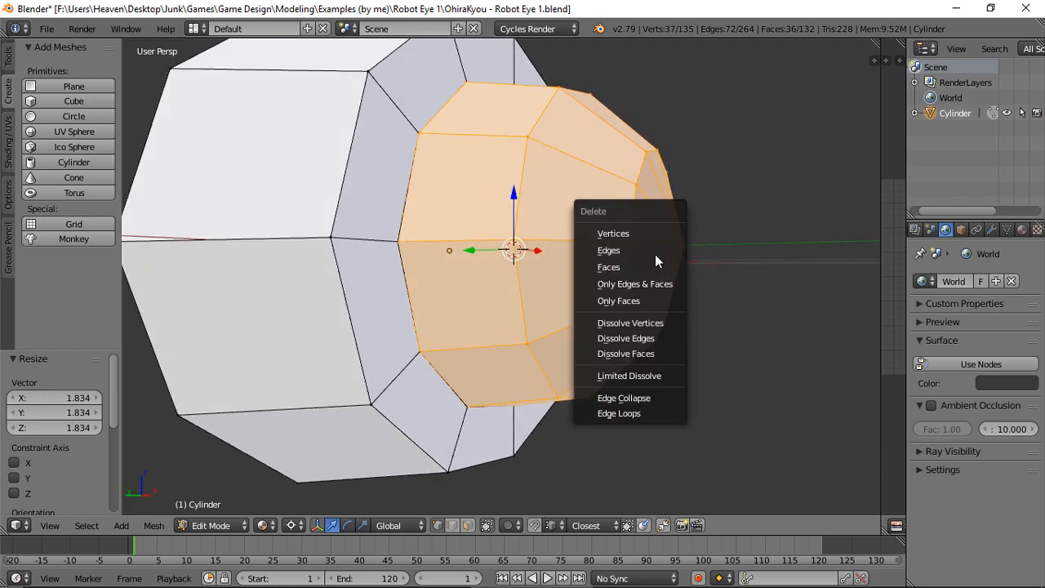
{"action": "left_click", "coordinate": [607, 268]}
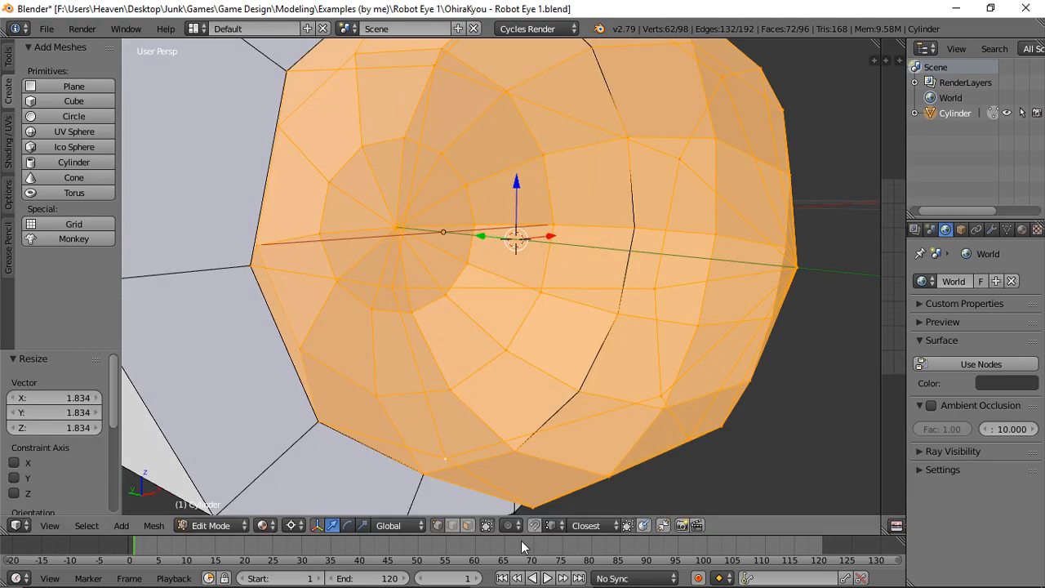
{"action": "mouse_move", "coordinate": [536, 526]}
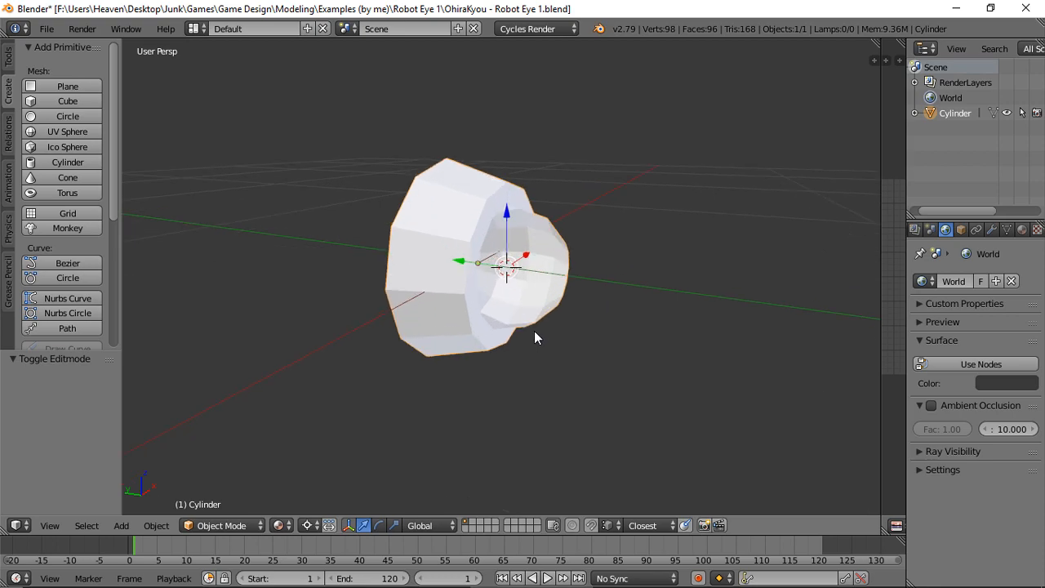
{"action": "mouse_move", "coordinate": [536, 336]}
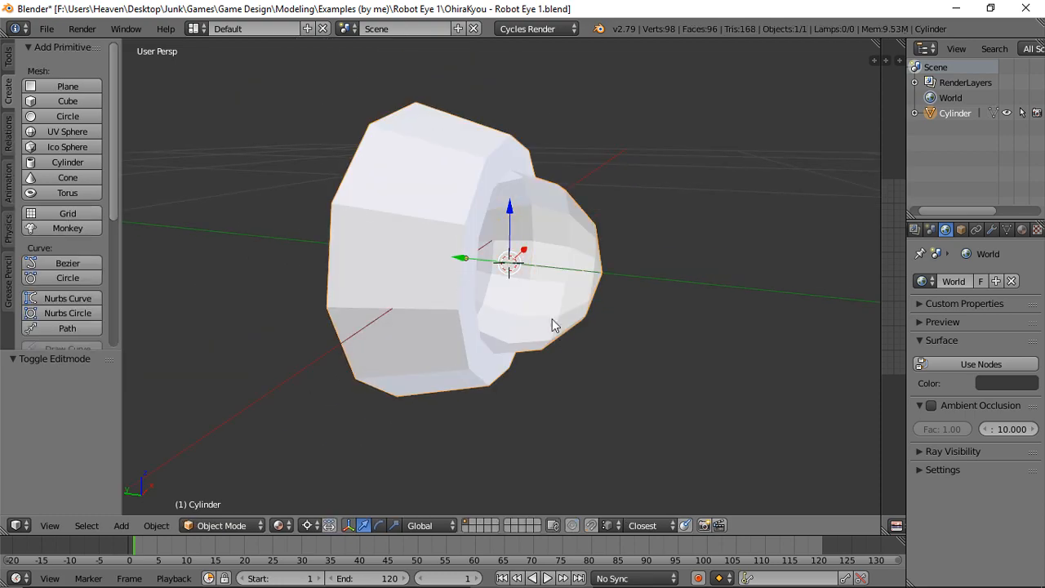
Run Shade Smooth on the socket and lens in Object Mode.
{"action": "type", "text": "s"}
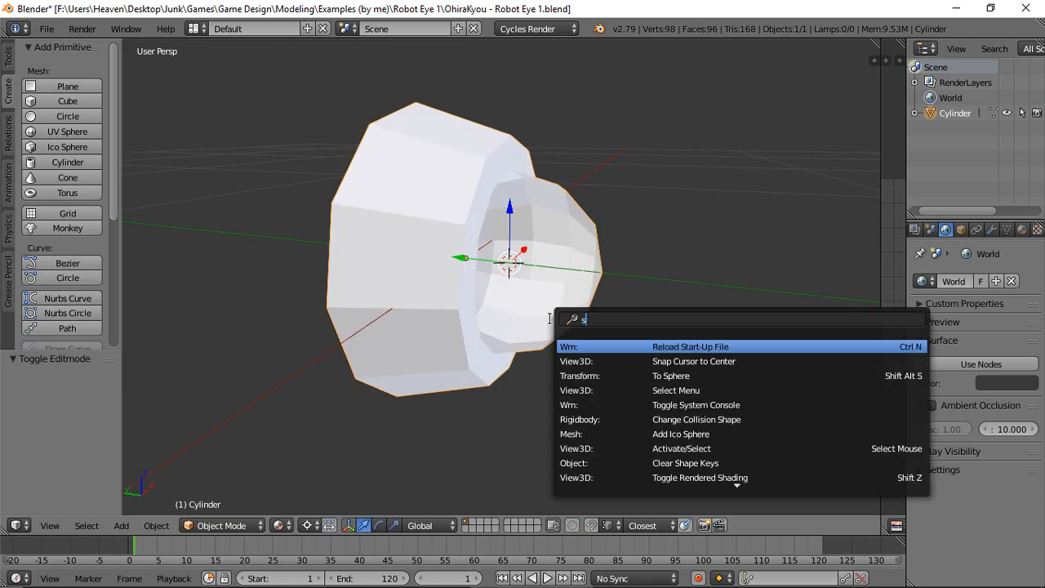
{"action": "type", "text": "m"}
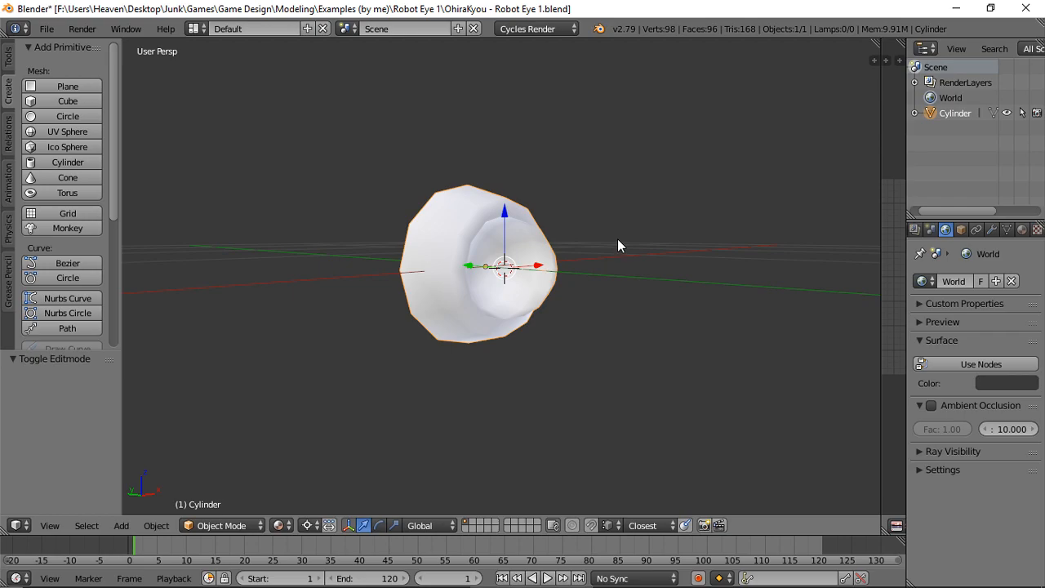
Extrude the lens vertices into an inner layer scaled to about 0.848 around the 3D cursor.
{"action": "key", "text": "Tab"}
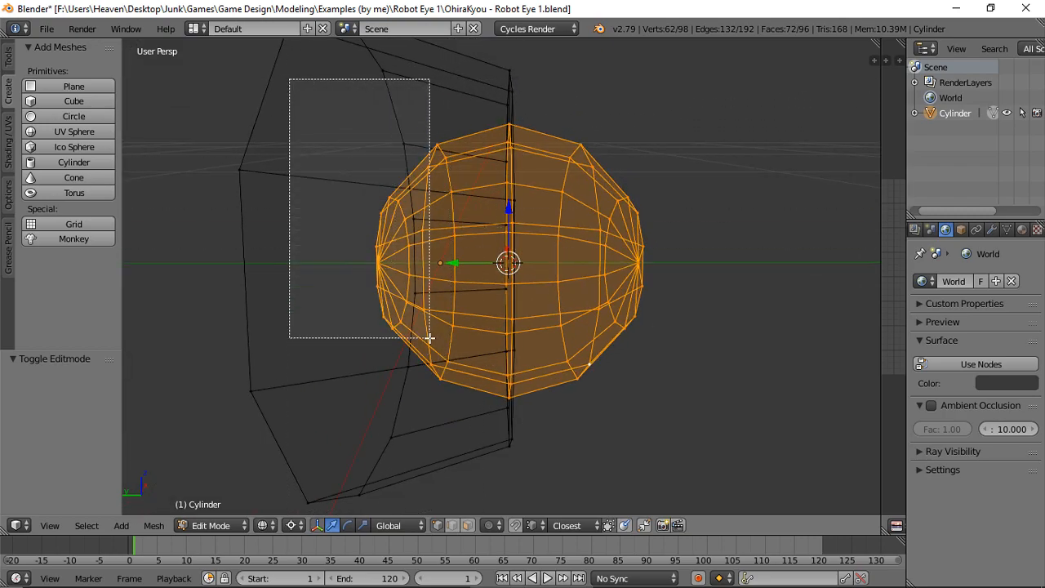
{"action": "left_click_drag", "start_coordinate": [428, 337], "coordinate": [467, 389]}
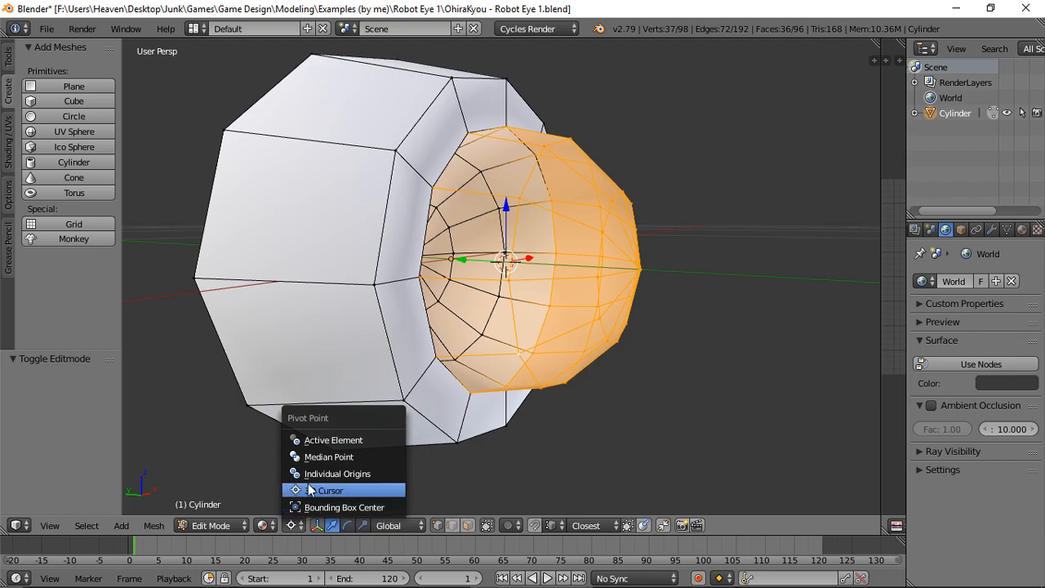
{"action": "left_click", "coordinate": [330, 490]}
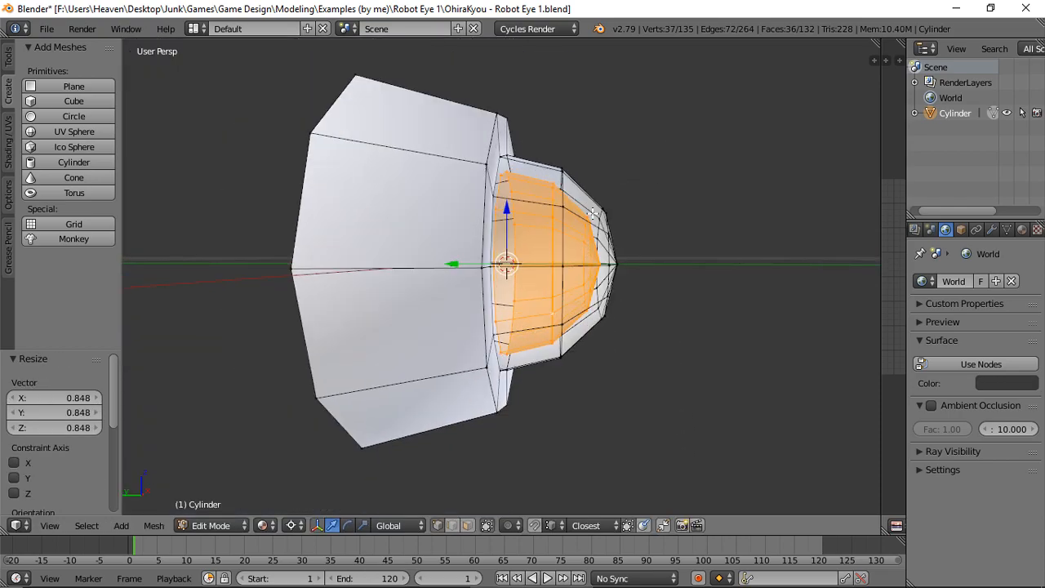
{"action": "mouse_move", "coordinate": [633, 221]}
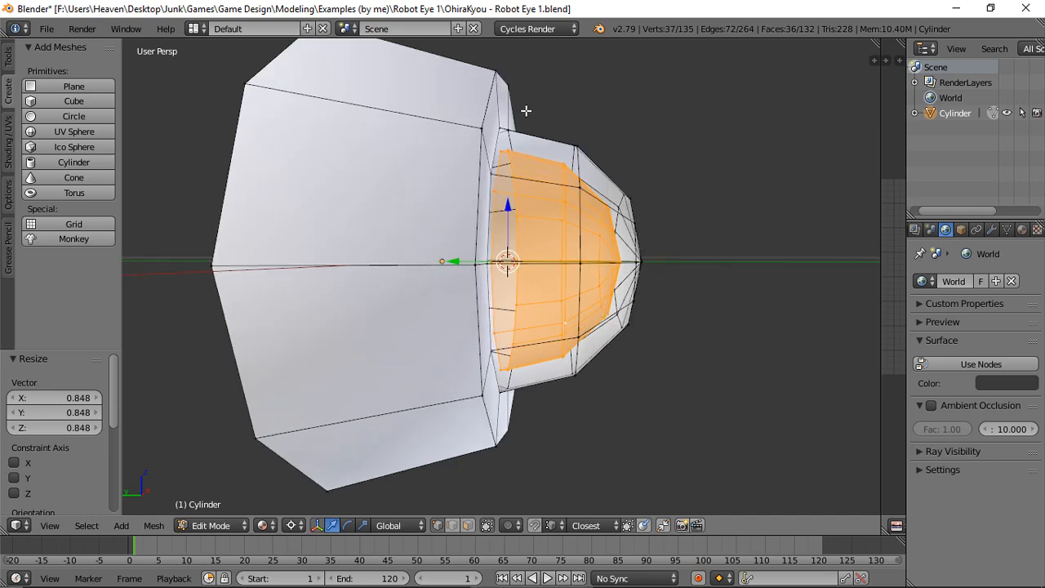
{"action": "mouse_move", "coordinate": [591, 245]}
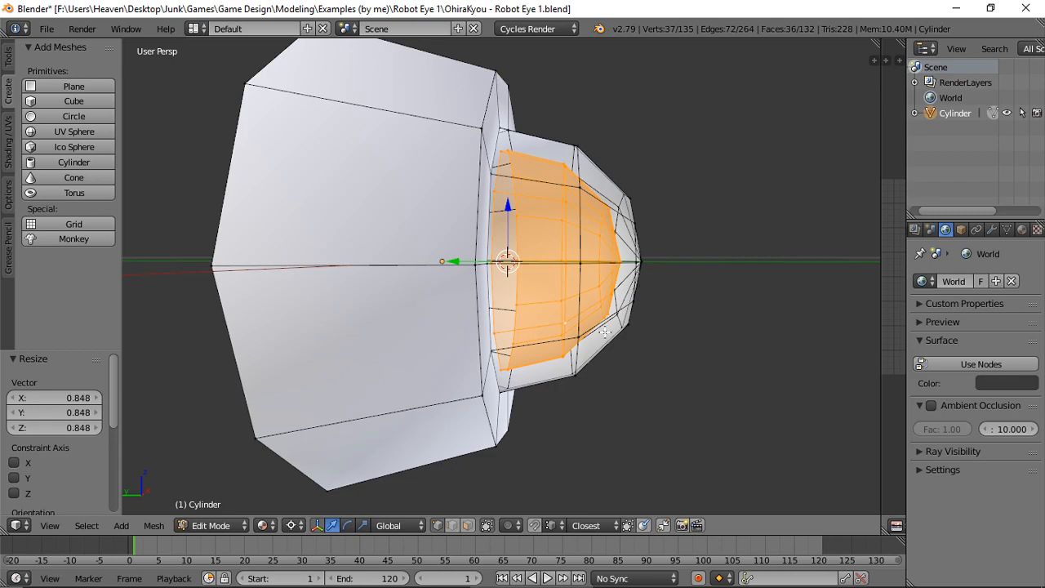
{"action": "mouse_move", "coordinate": [539, 351]}
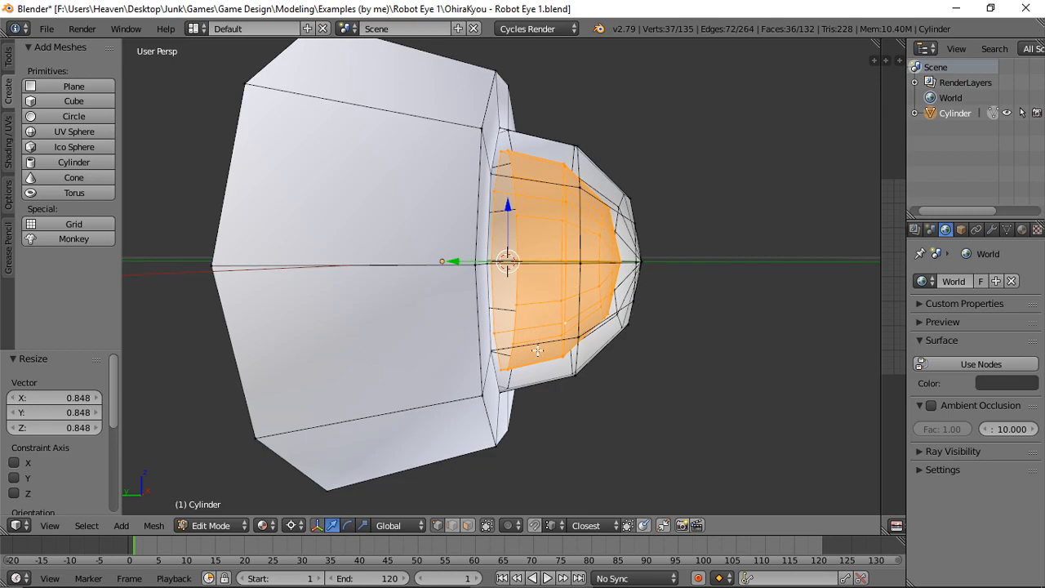
{"action": "scroll", "scroll_direction": "up", "scroll_amount": 3}
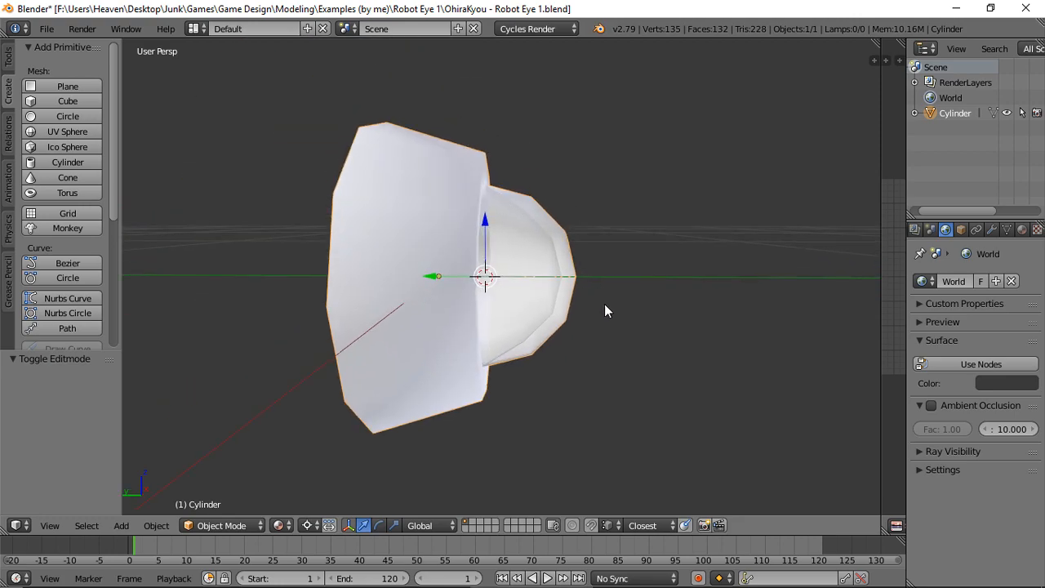
Unwrap the eye mesh's UVs as projected from the front view.
{"action": "key", "text": "Tab"}
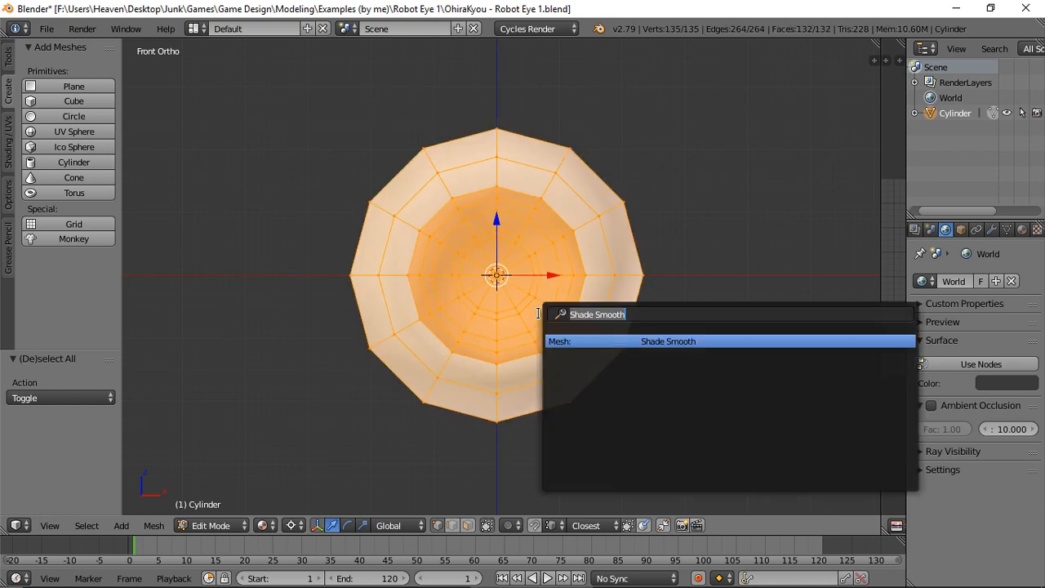
{"action": "type", "text": "project f"}
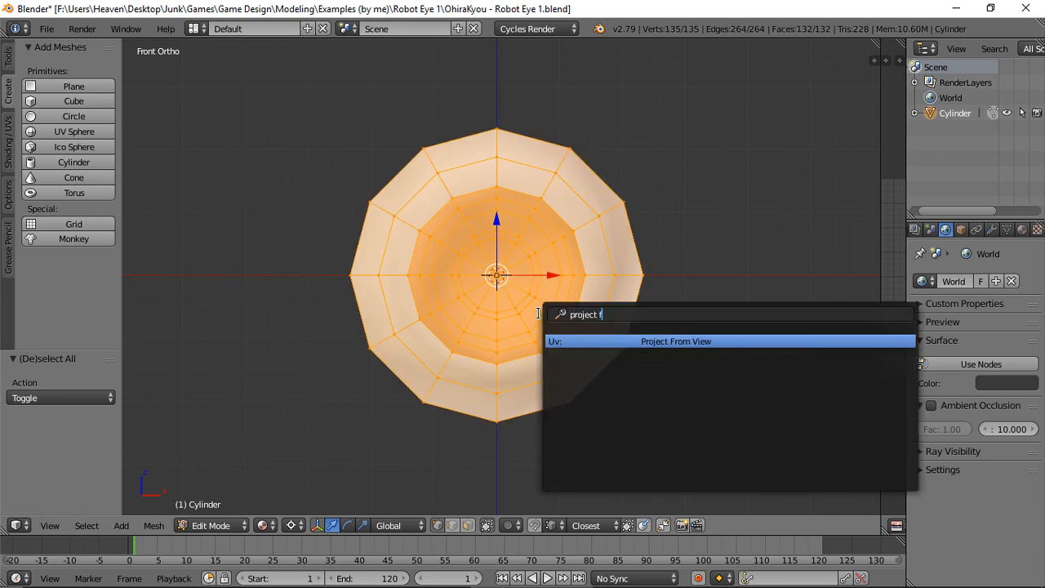
{"action": "left_click", "coordinate": [676, 341]}
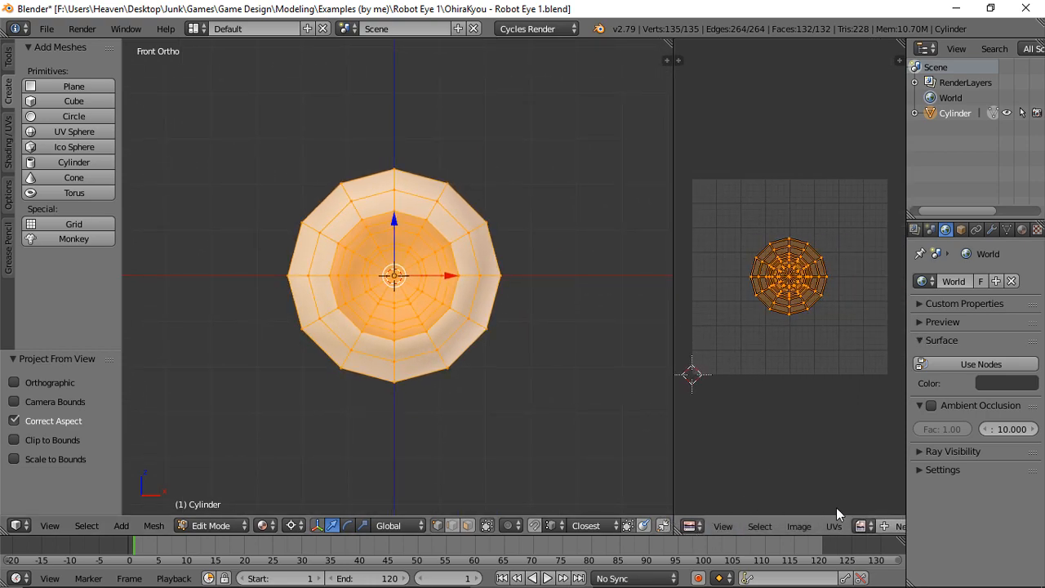
Create a new material driven by an image texture and show its UVs in the image editor.
{"action": "left_click", "coordinate": [970, 229]}
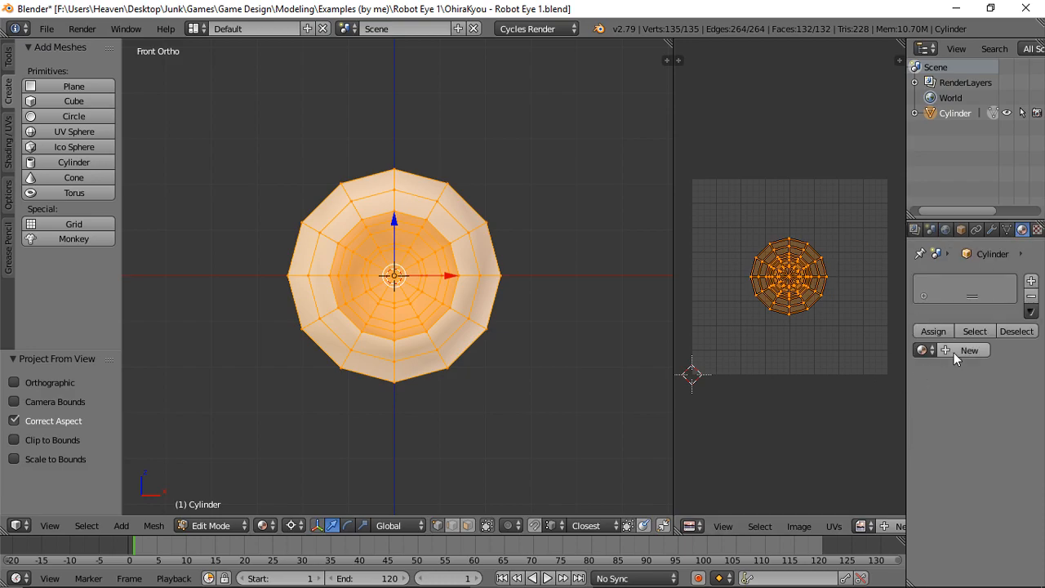
{"action": "left_click", "coordinate": [970, 350]}
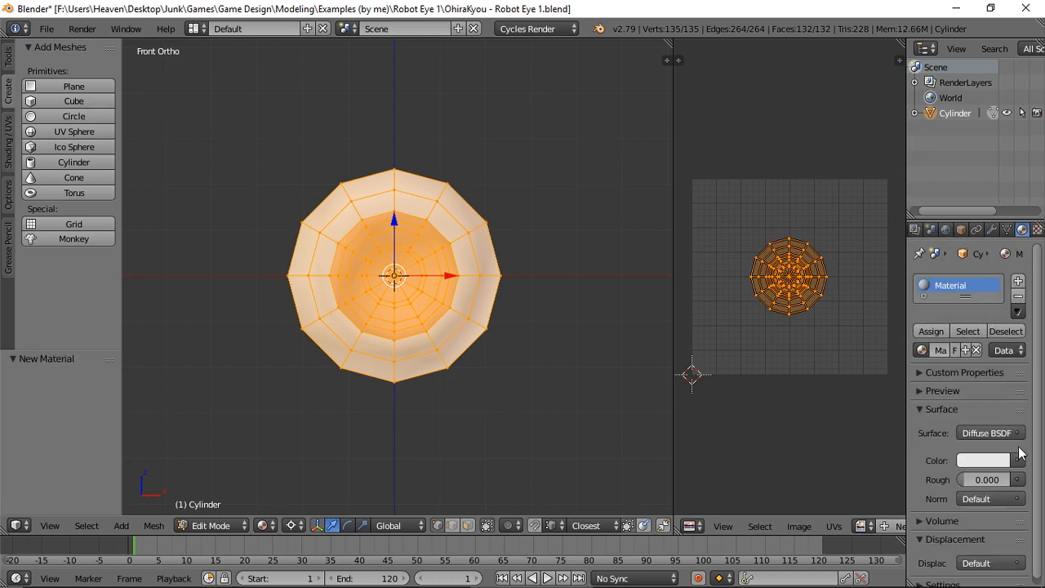
{"action": "left_click", "coordinate": [990, 433]}
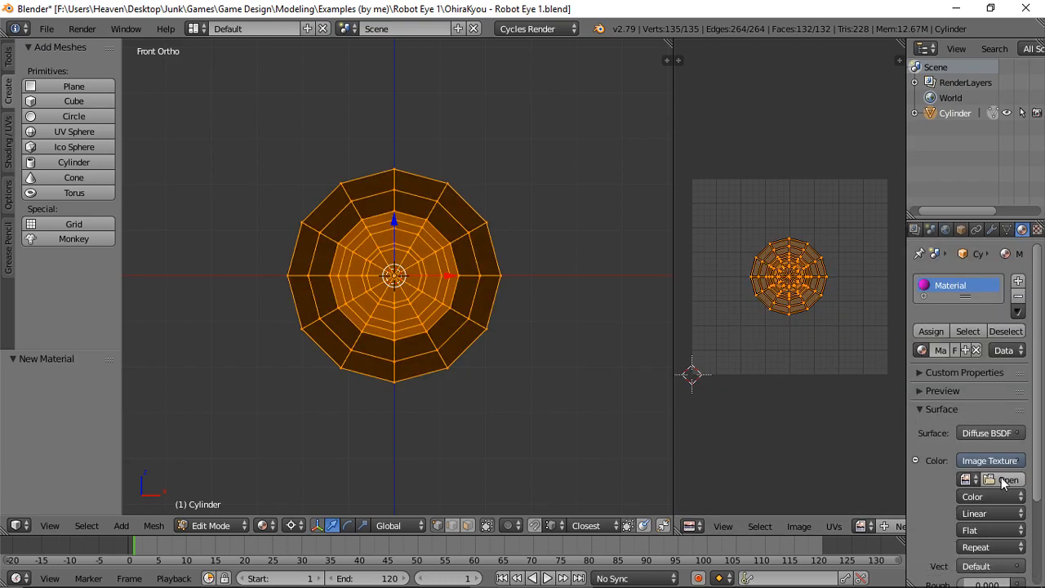
{"action": "left_click", "coordinate": [1009, 480]}
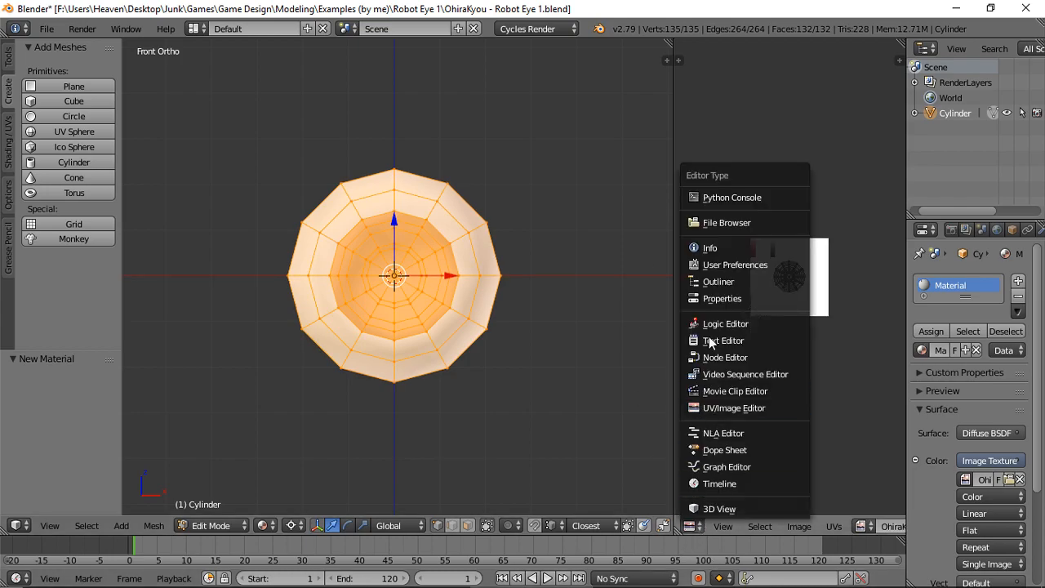
{"action": "mouse_move", "coordinate": [734, 408]}
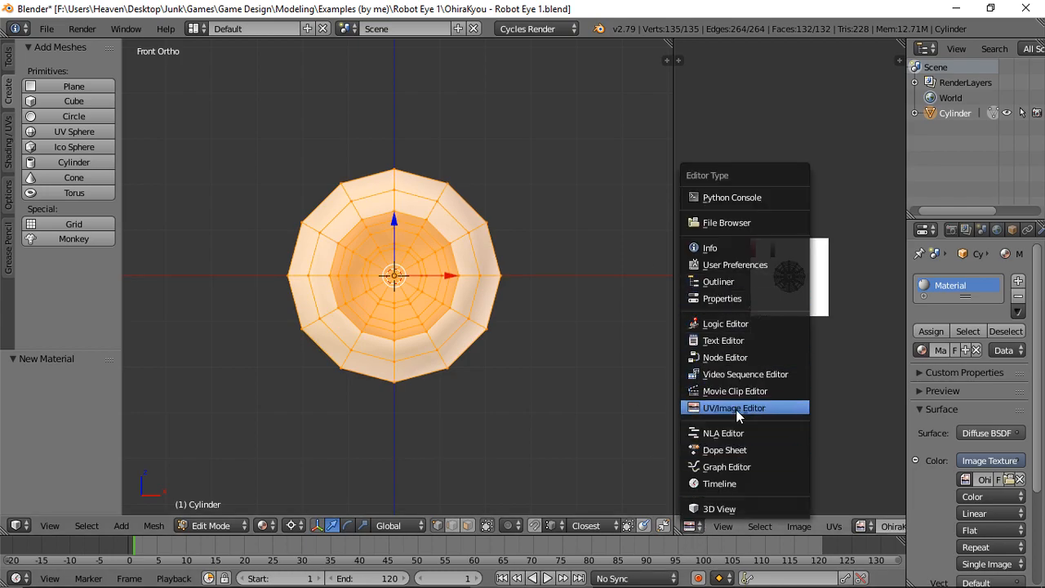
{"action": "left_click", "coordinate": [732, 408]}
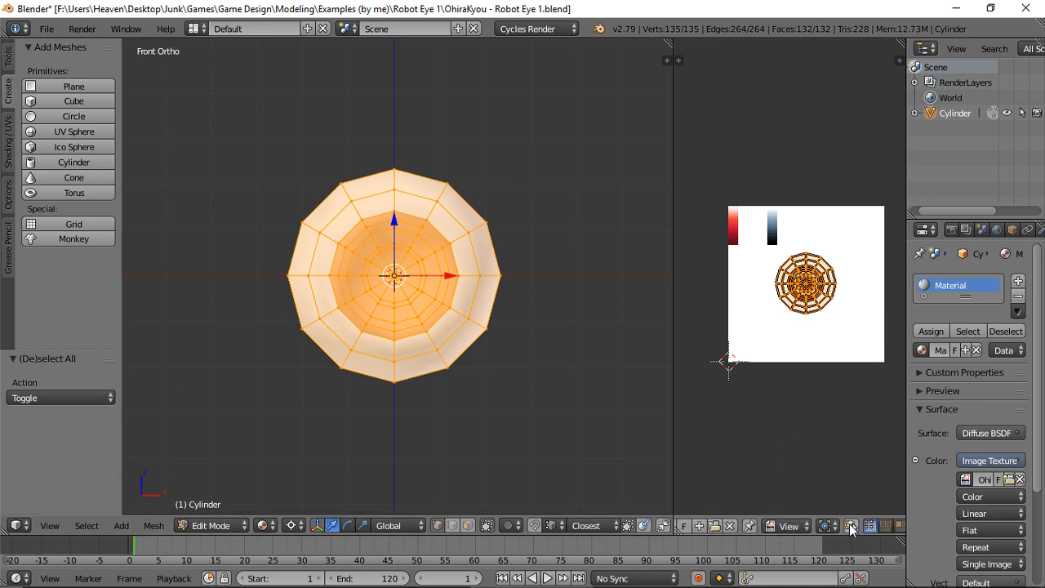
{"action": "mouse_move", "coordinate": [852, 526]}
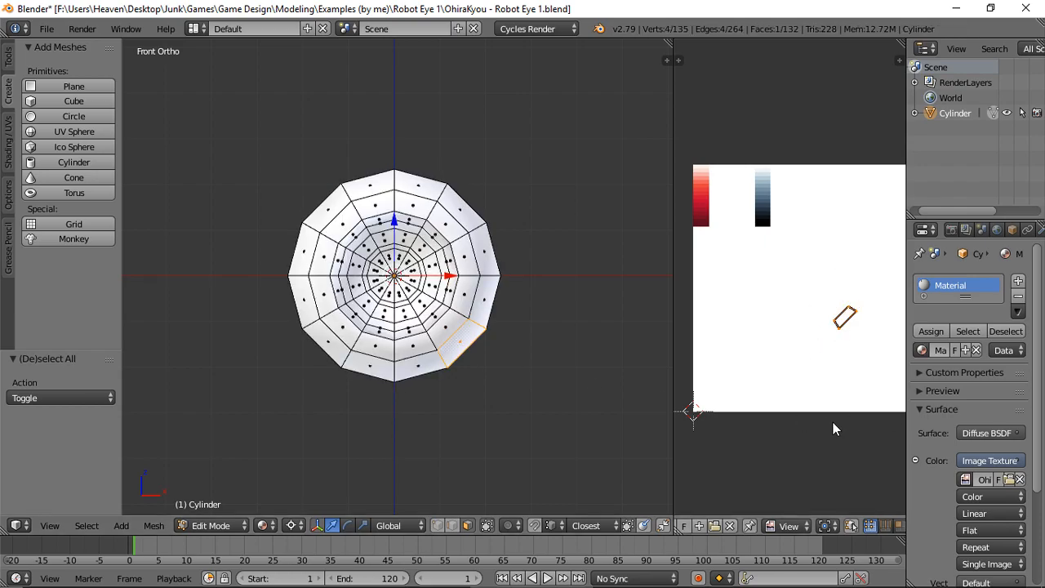
Move the socket's UVs onto the blue-grey gradient, shifting the inner ring to a lighter shade.
{"action": "key", "text": "a"}
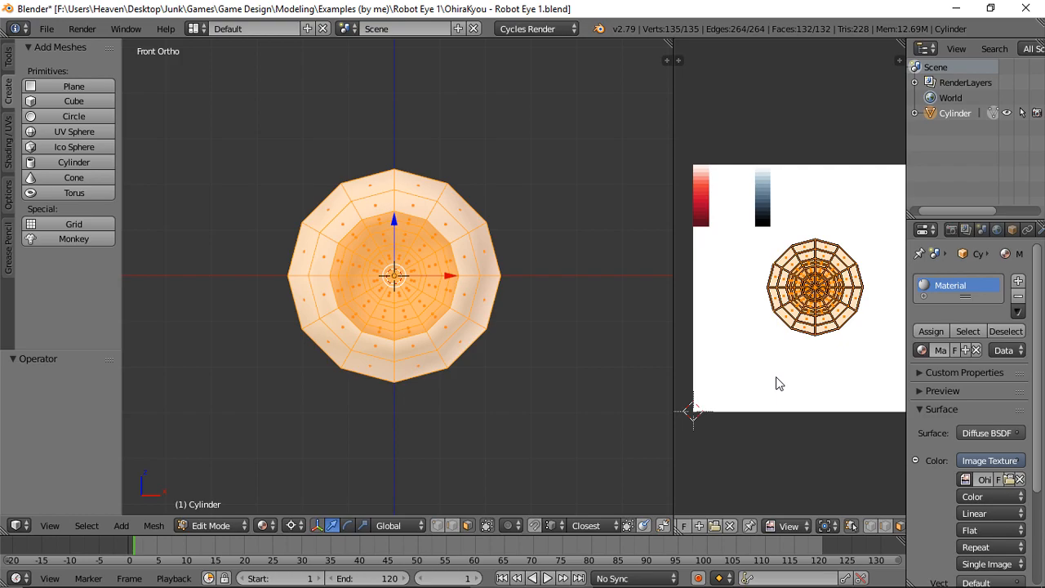
{"action": "mouse_move", "coordinate": [836, 467]}
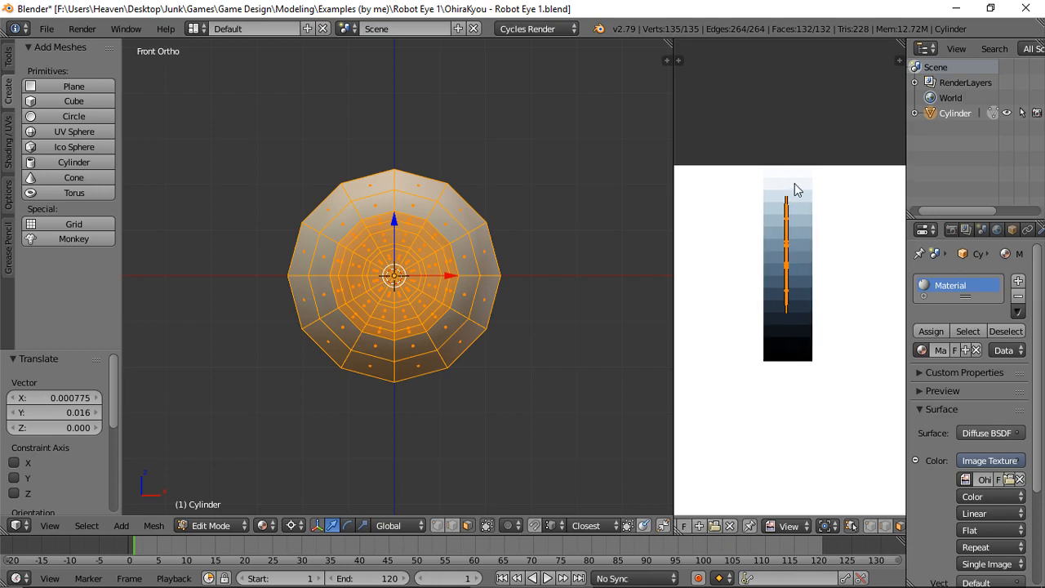
{"action": "mouse_move", "coordinate": [813, 311]}
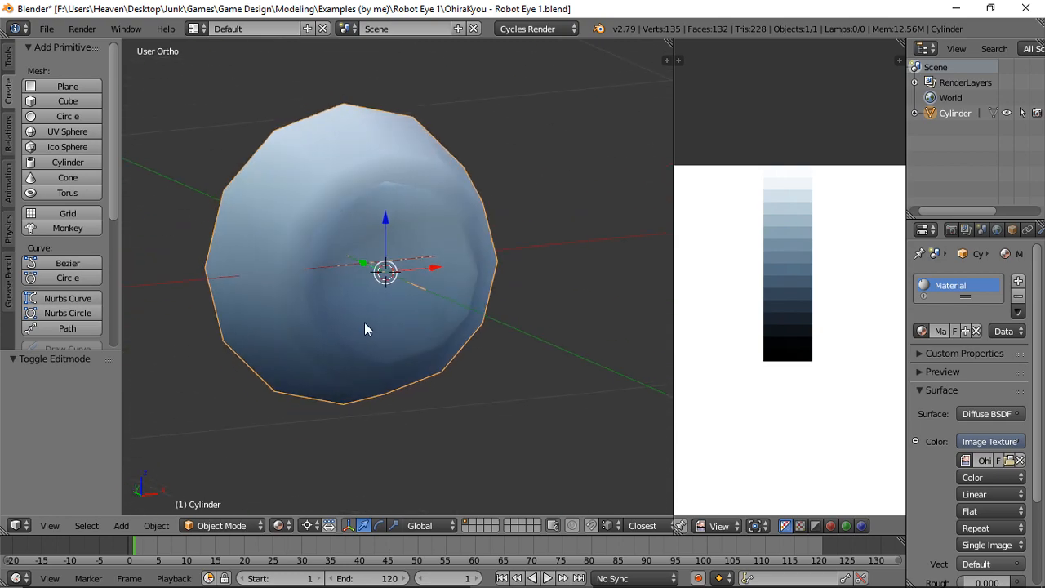
{"action": "key", "text": "Tab"}
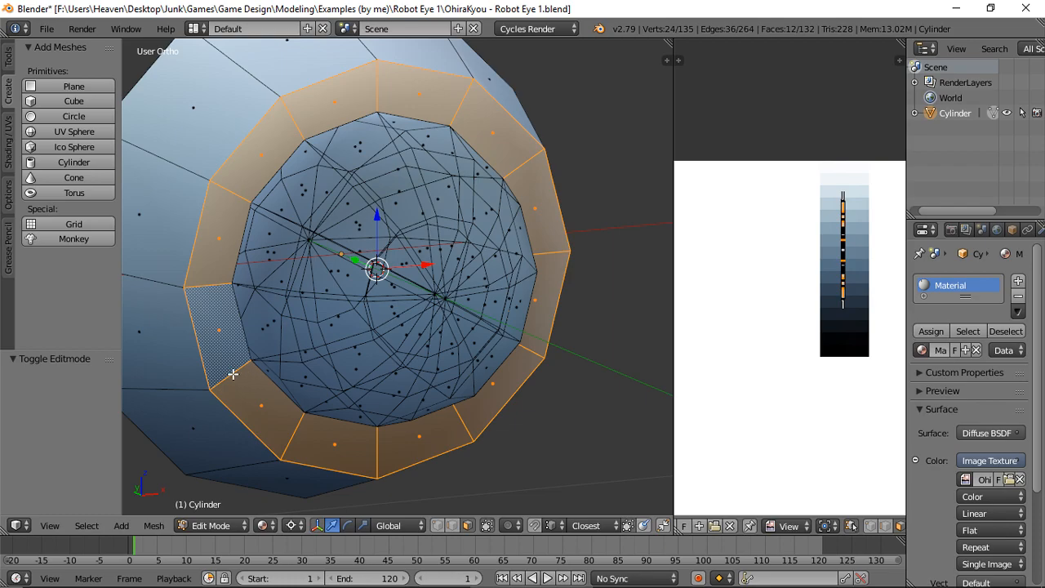
{"action": "mouse_move", "coordinate": [540, 144]}
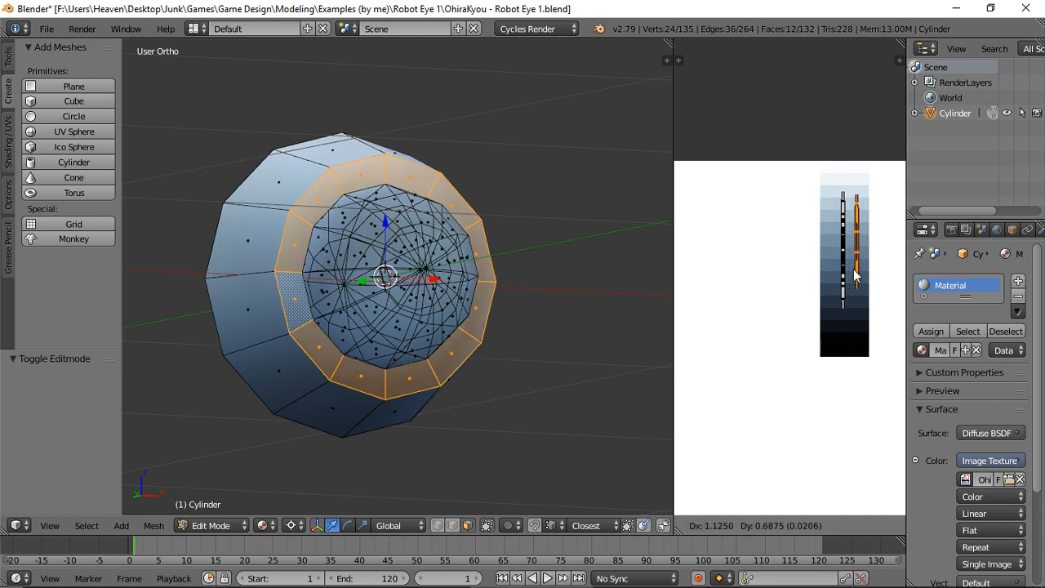
{"action": "left_click_drag", "start_coordinate": [384, 278], "coordinate": [428, 245]}
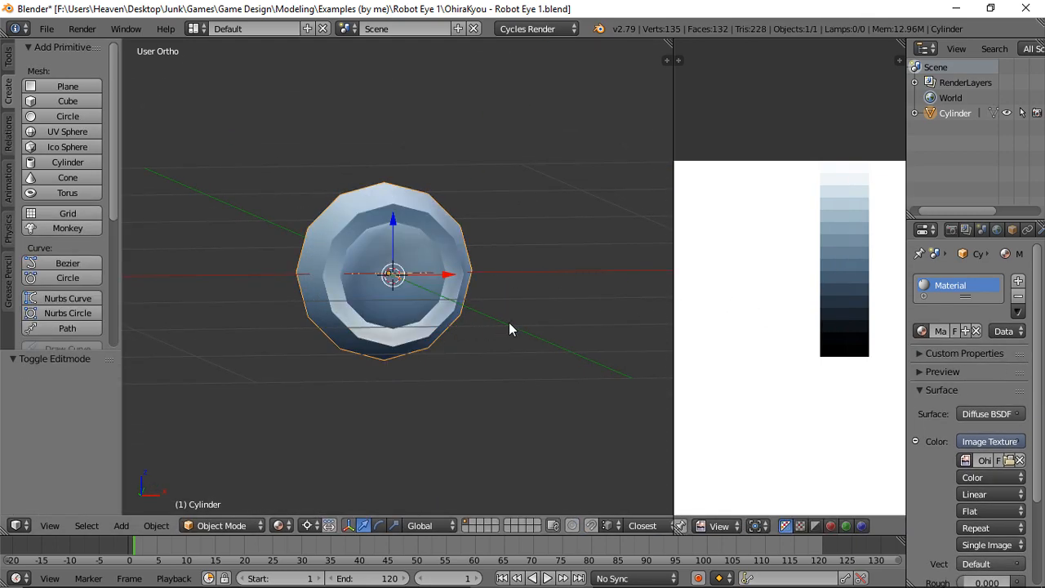
{"action": "key", "text": "Tab"}
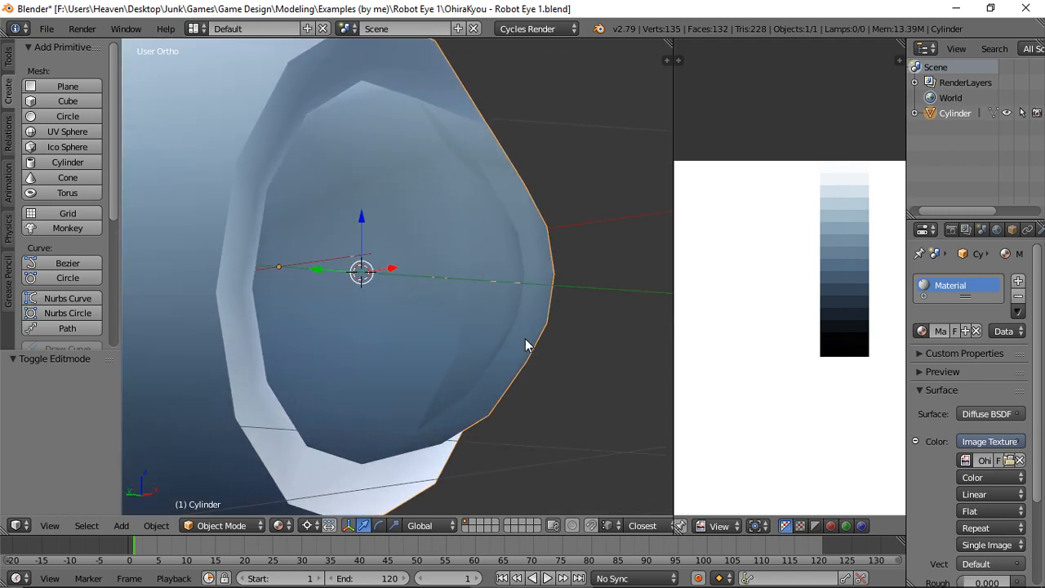
Enter Edit Mode on the eye mesh to begin mapping the lens faces to the red gradient.
{"action": "key", "text": "Tab"}
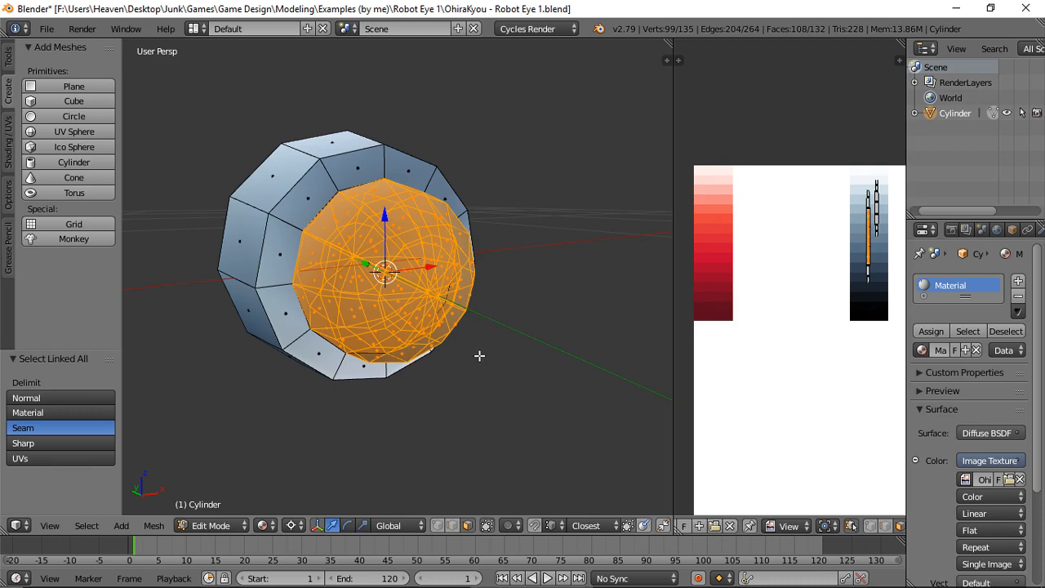
{"action": "mouse_move", "coordinate": [758, 307]}
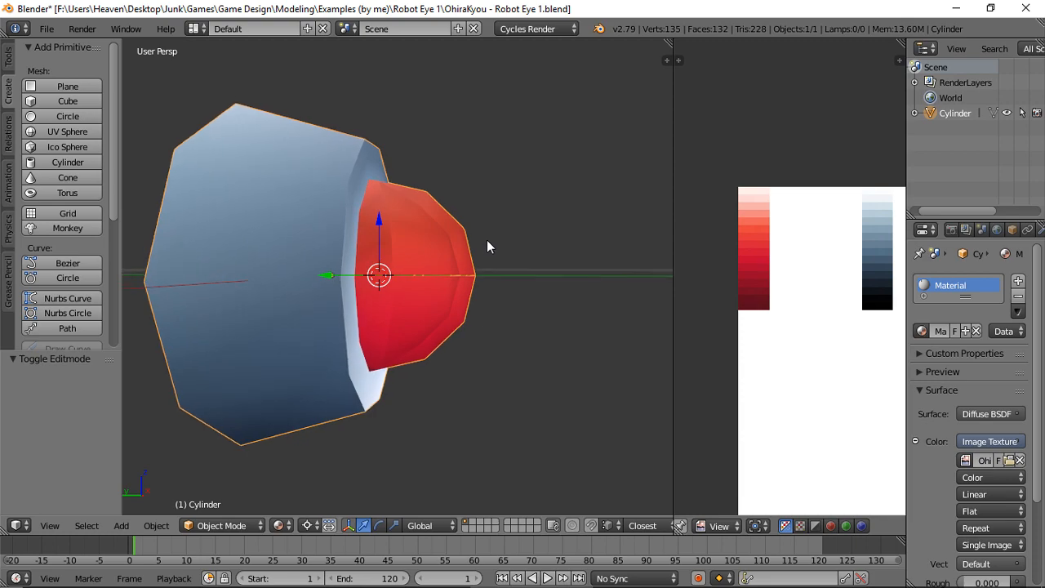
{"action": "mouse_move", "coordinate": [493, 245]}
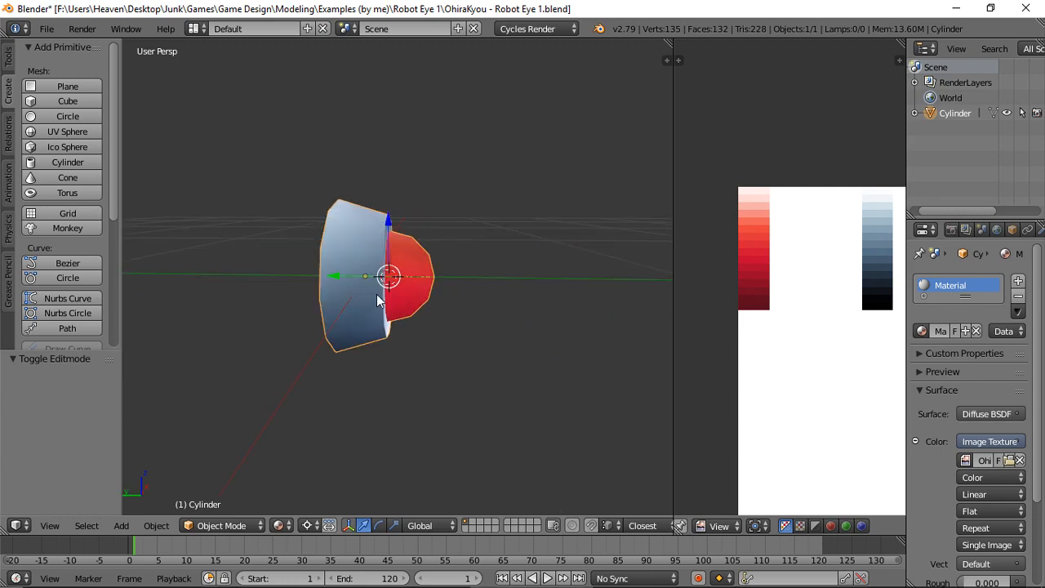
Scale the selected twelve-vertex ring of the eye to 0.851 and check the reshaped lens.
{"action": "key", "text": "Tab"}
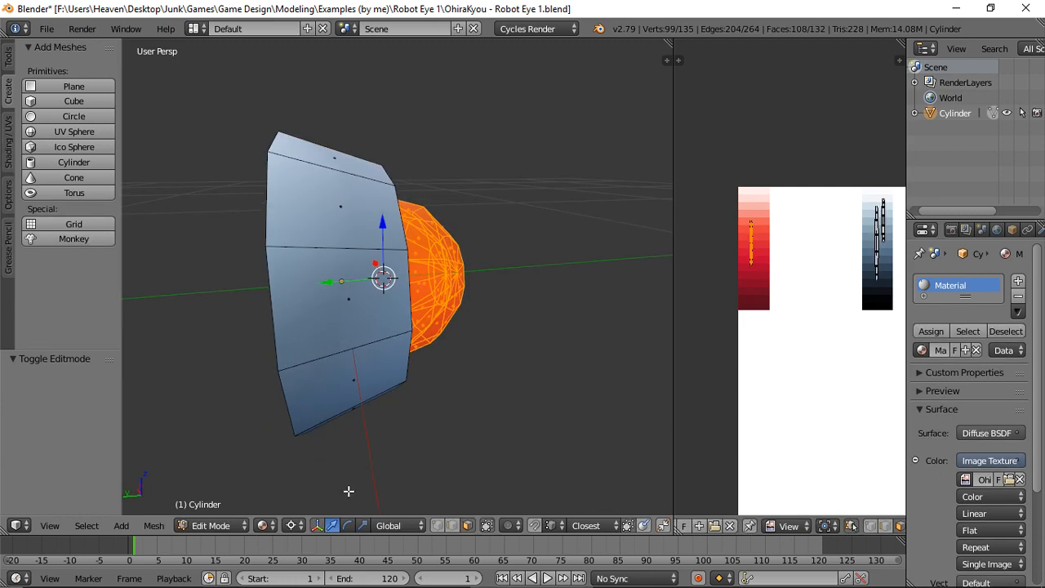
{"action": "left_click", "coordinate": [290, 526]}
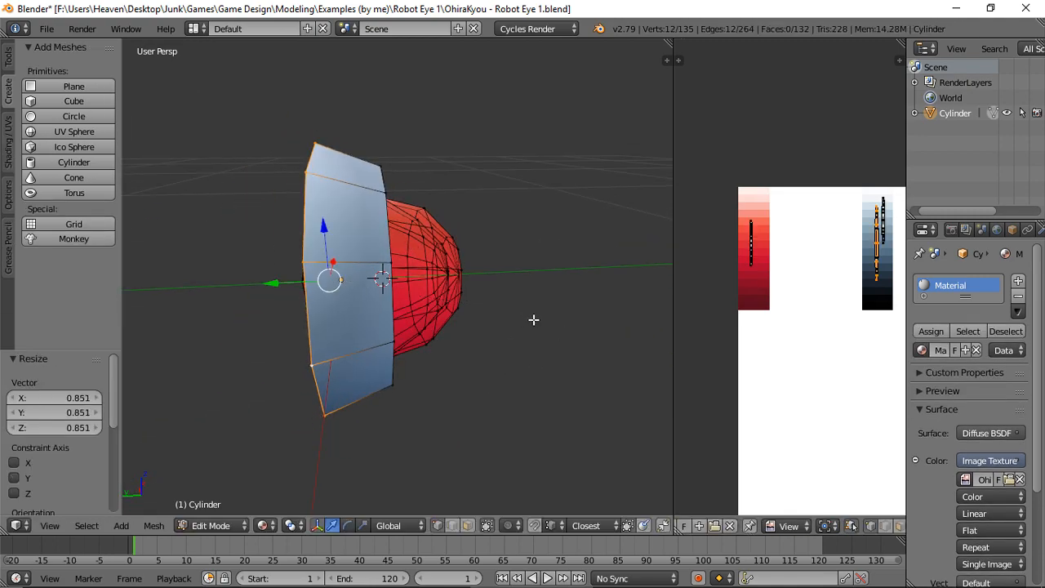
{"action": "key", "text": "Tab"}
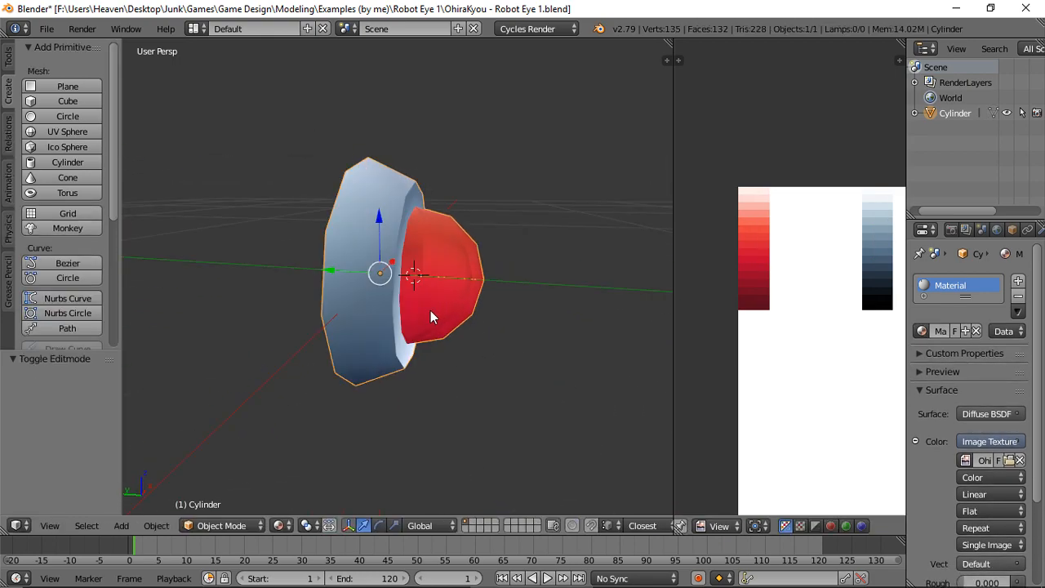
{"action": "key", "text": "Tab"}
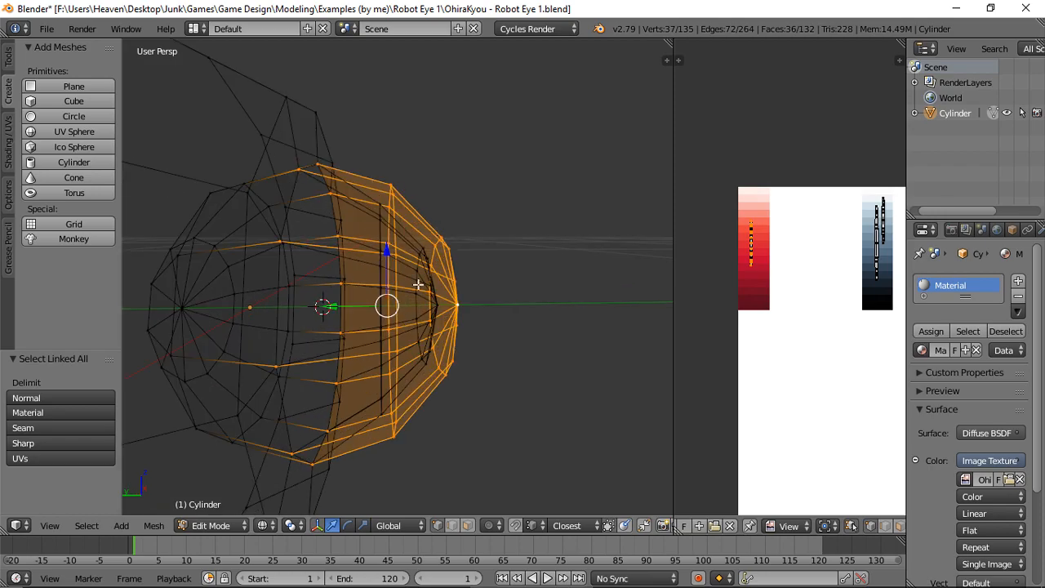
{"action": "mouse_move", "coordinate": [428, 326]}
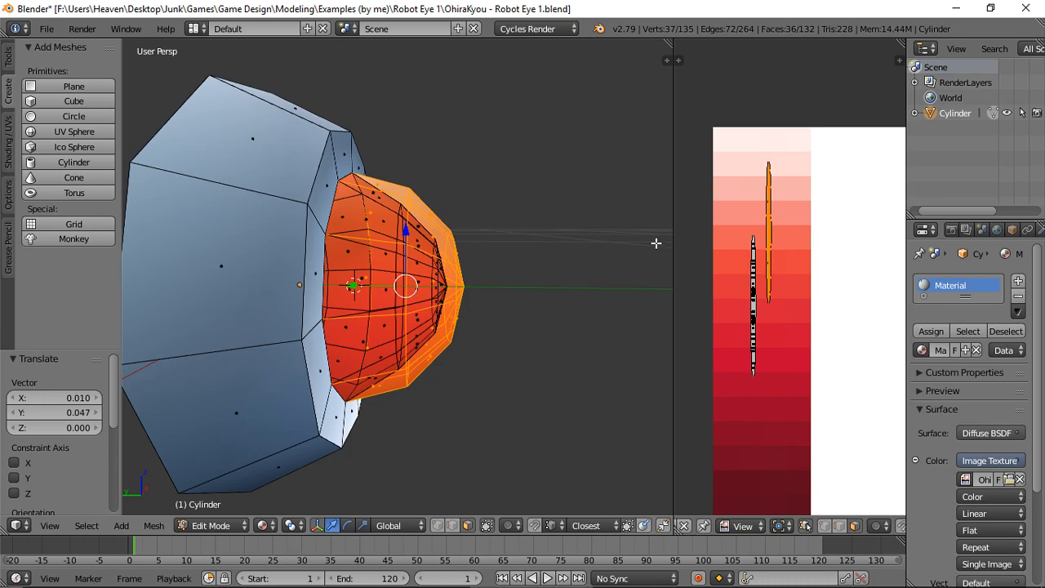
{"action": "mouse_move", "coordinate": [444, 281]}
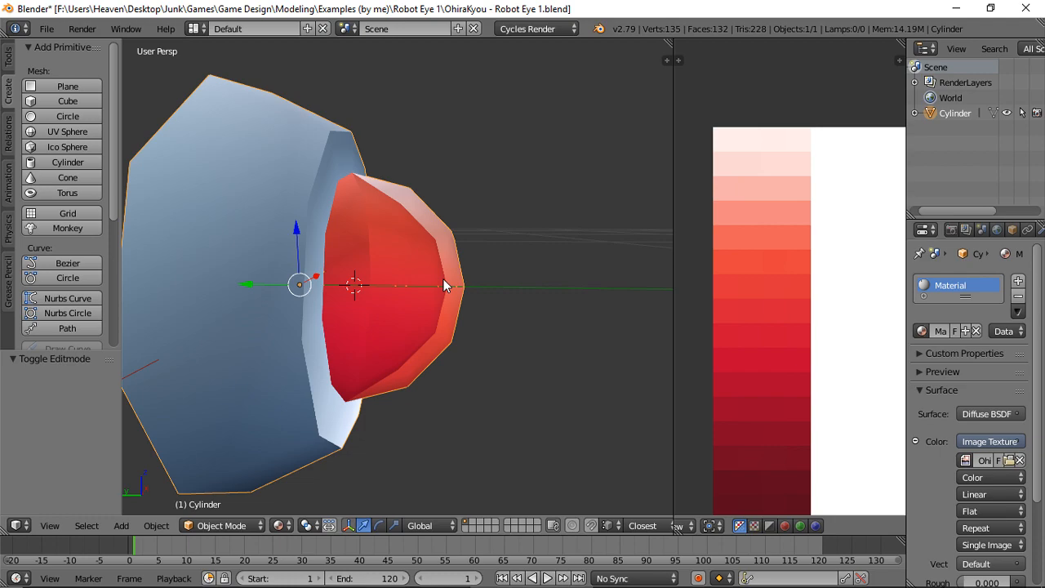
{"action": "mouse_move", "coordinate": [451, 286]}
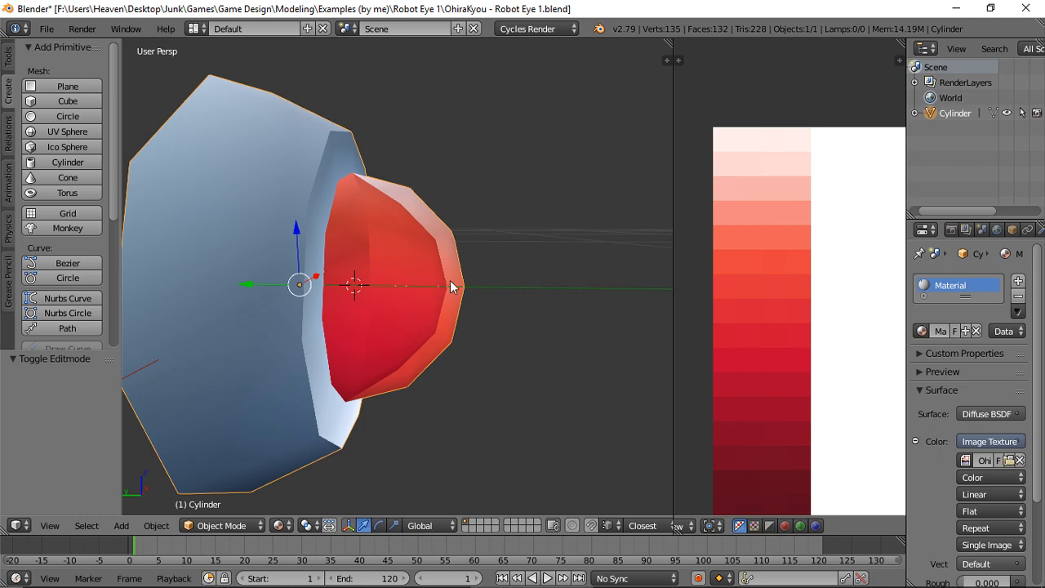
{"action": "mouse_move", "coordinate": [454, 276]}
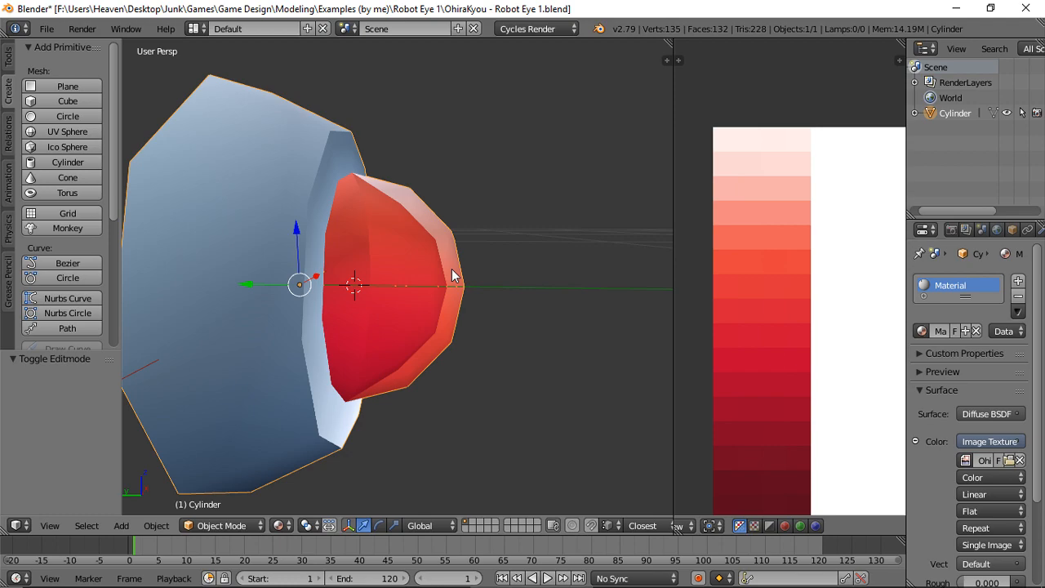
View the whole banded eye from the front, then resume editing the lens faces.
{"action": "key", "text": "Tab"}
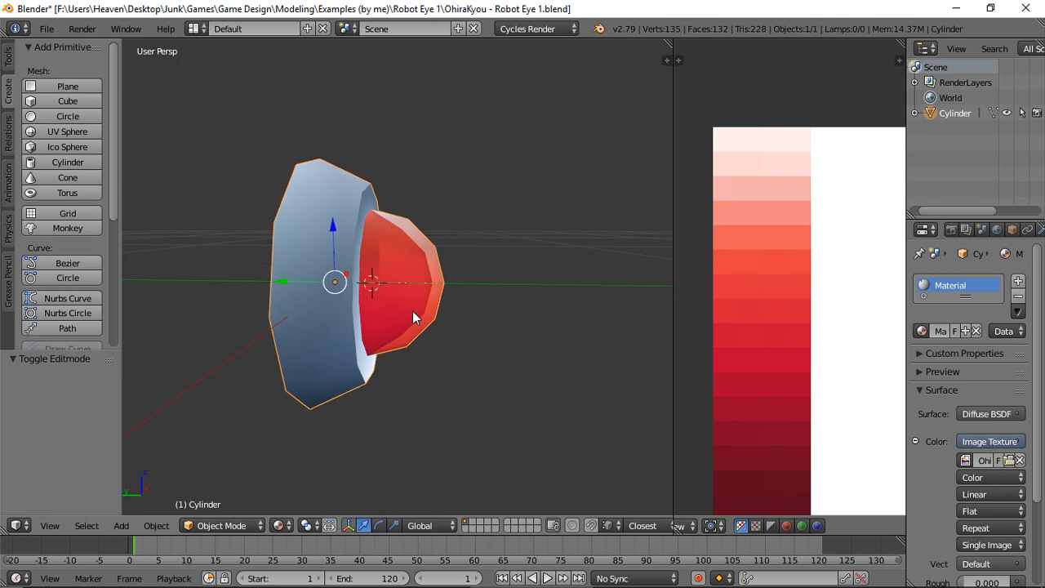
{"action": "key", "text": "Tab"}
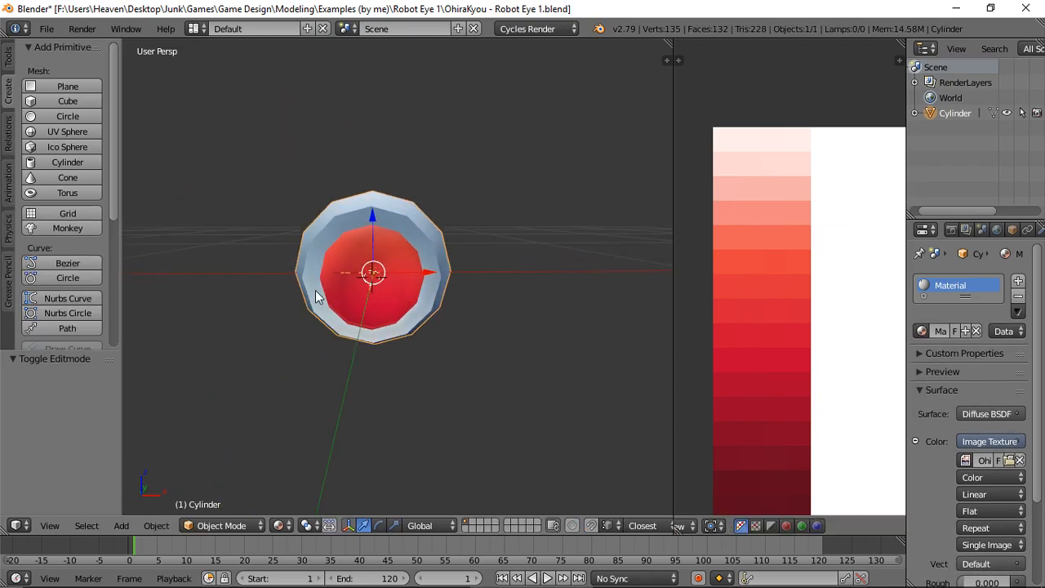
{"action": "key", "text": "Tab"}
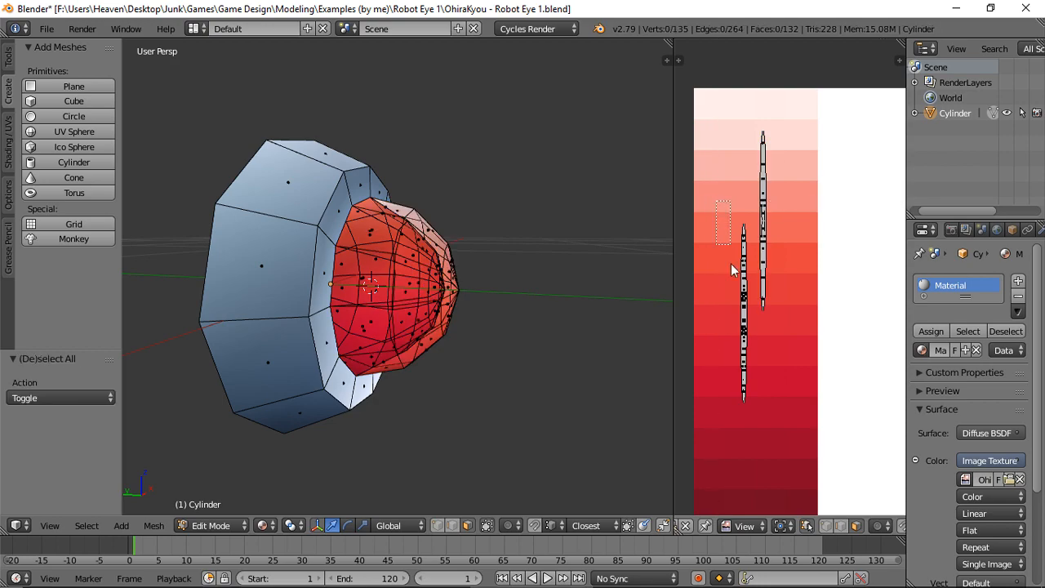
{"action": "left_click_drag", "start_coordinate": [368, 285], "coordinate": [367, 284]}
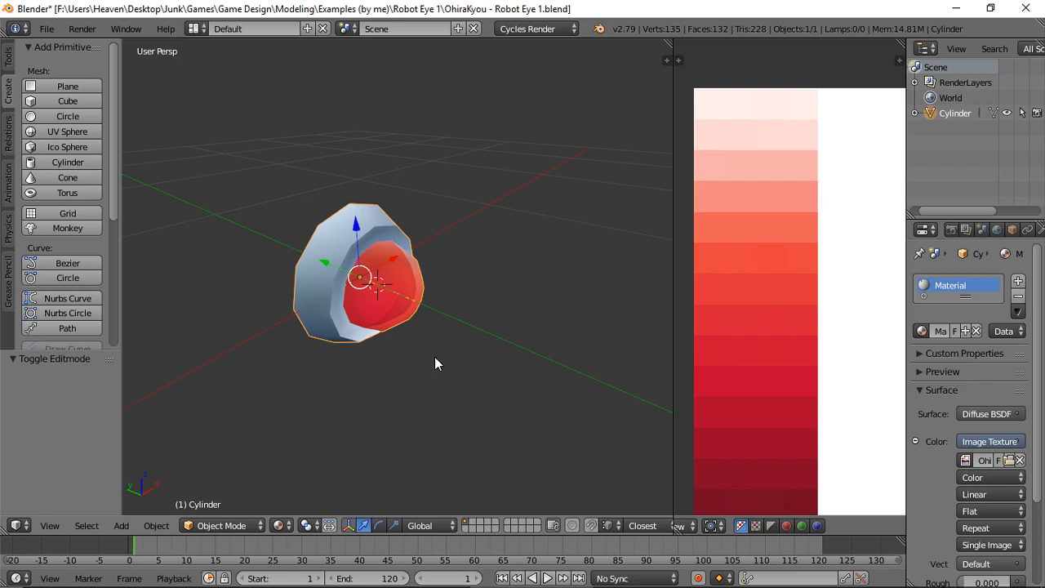
{"action": "left_click_drag", "start_coordinate": [432, 363], "coordinate": [539, 310]}
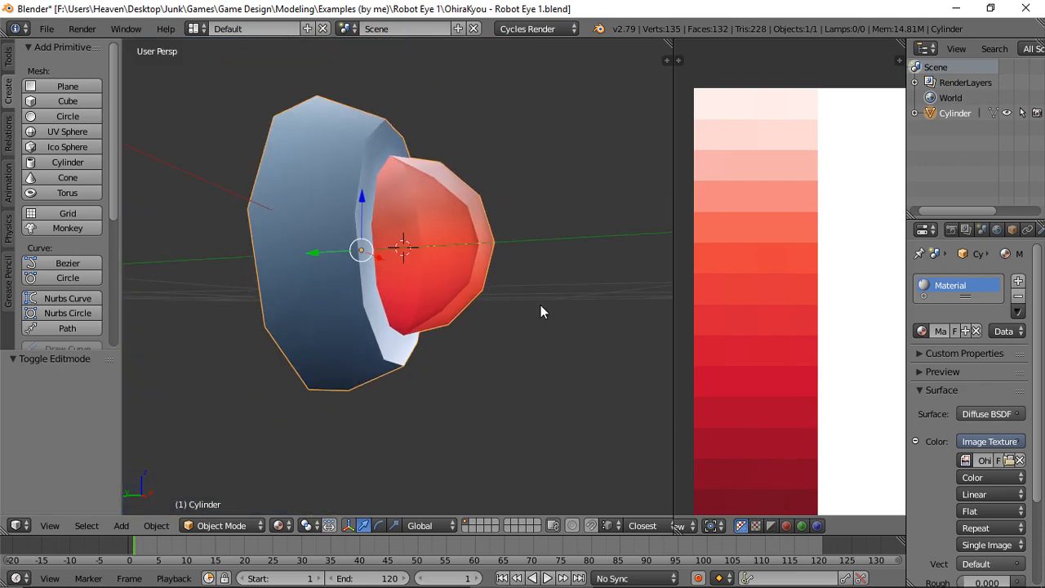
{"action": "key", "text": "Tab"}
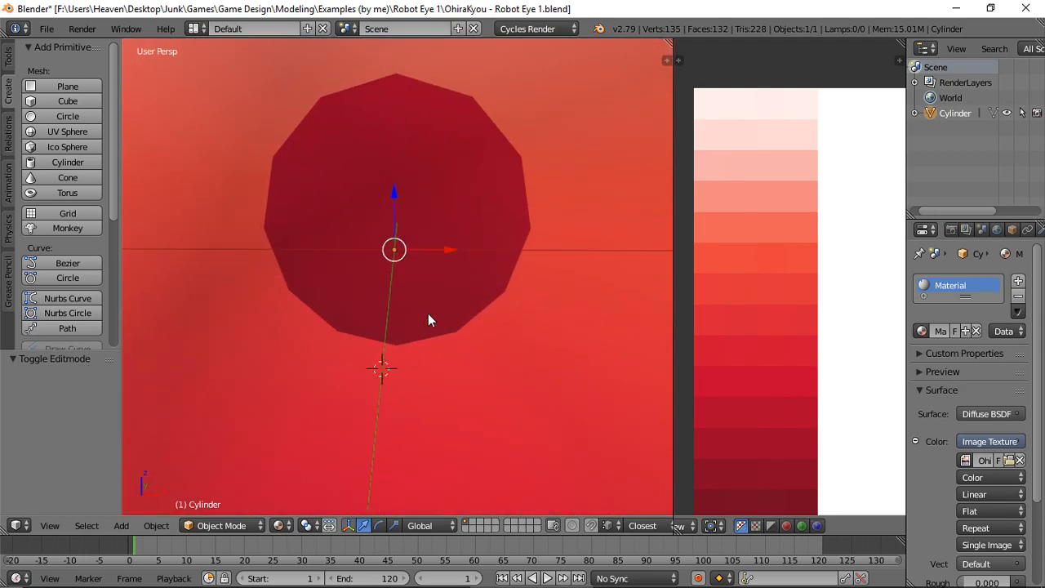
{"action": "key", "text": "Tab"}
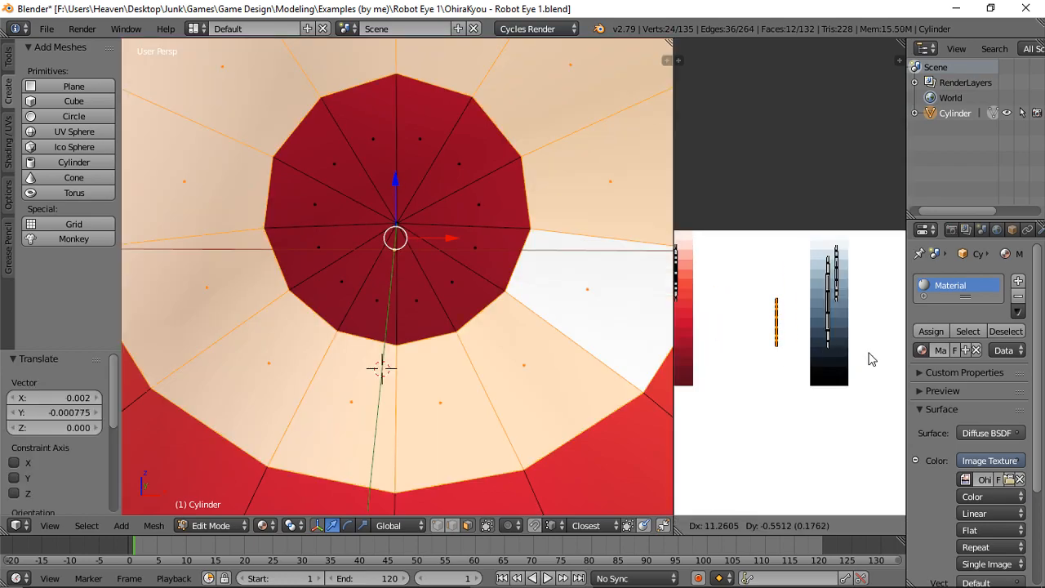
{"action": "key", "text": "Tab"}
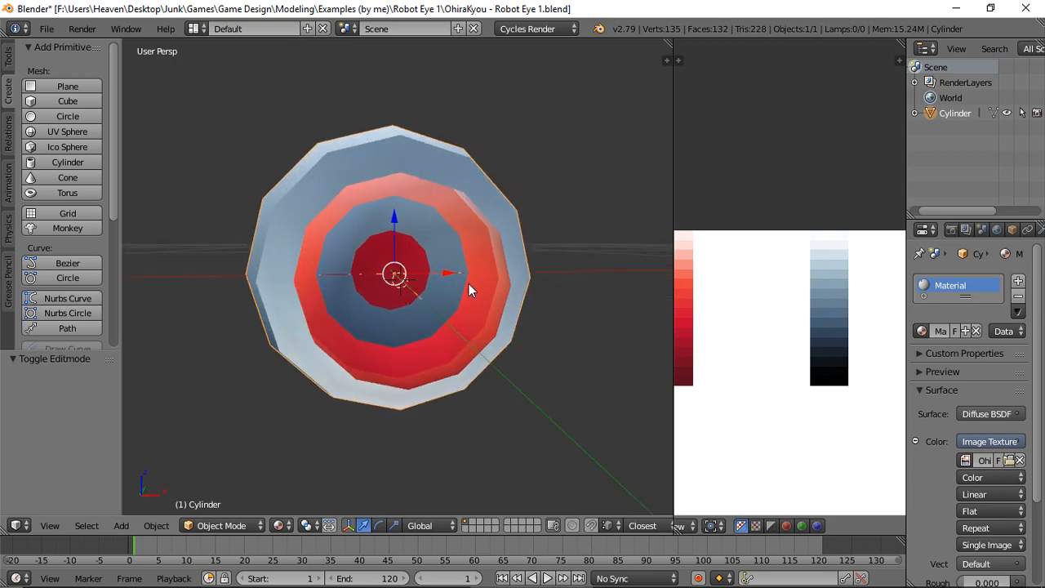
{"action": "key", "text": "Tab"}
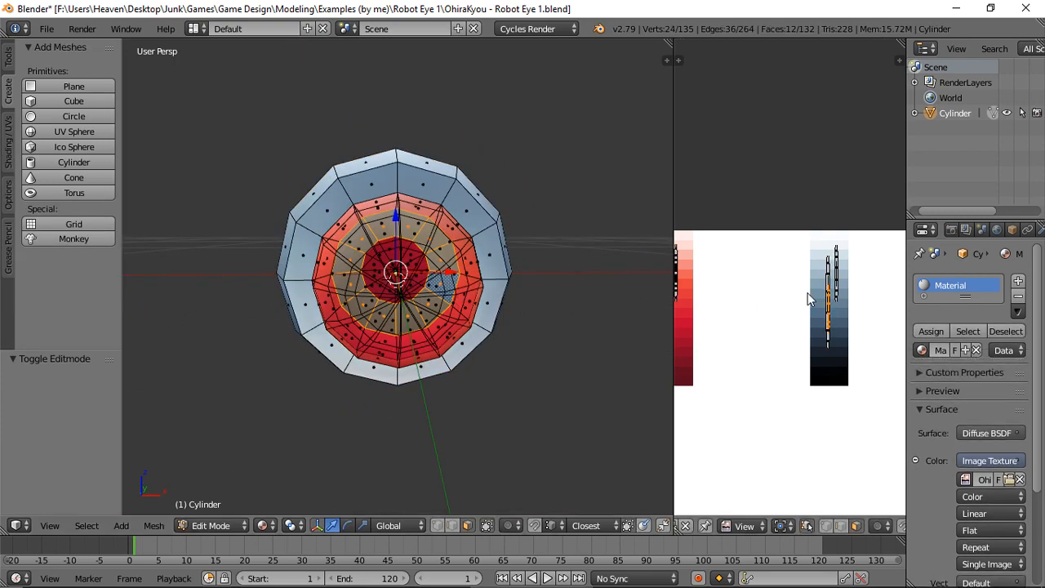
{"action": "key", "text": "Tab"}
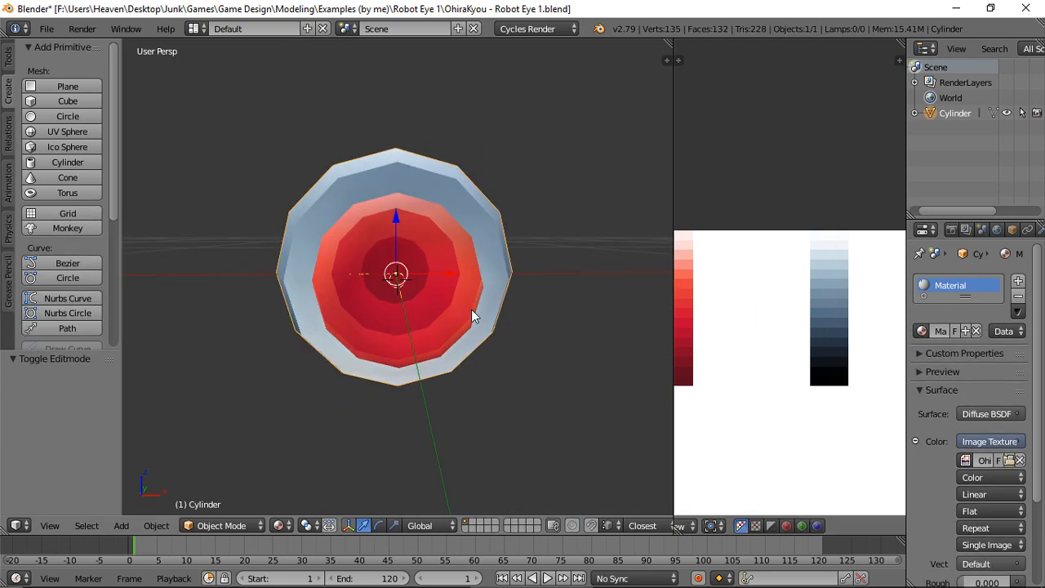
{"action": "scroll", "scroll_direction": "up", "scroll_amount": 3}
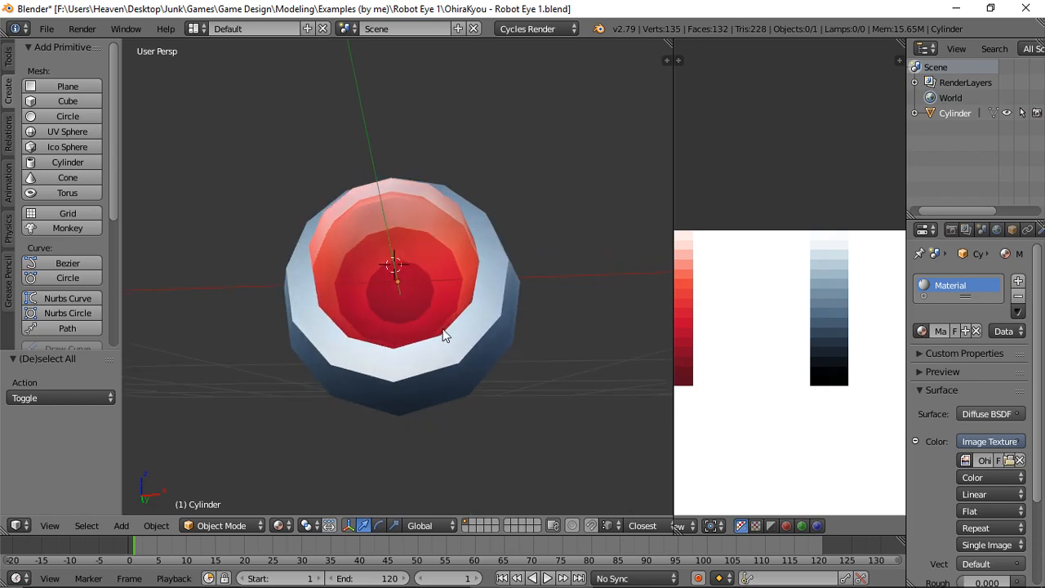
{"action": "scroll", "scroll_direction": "up", "scroll_amount": 3}
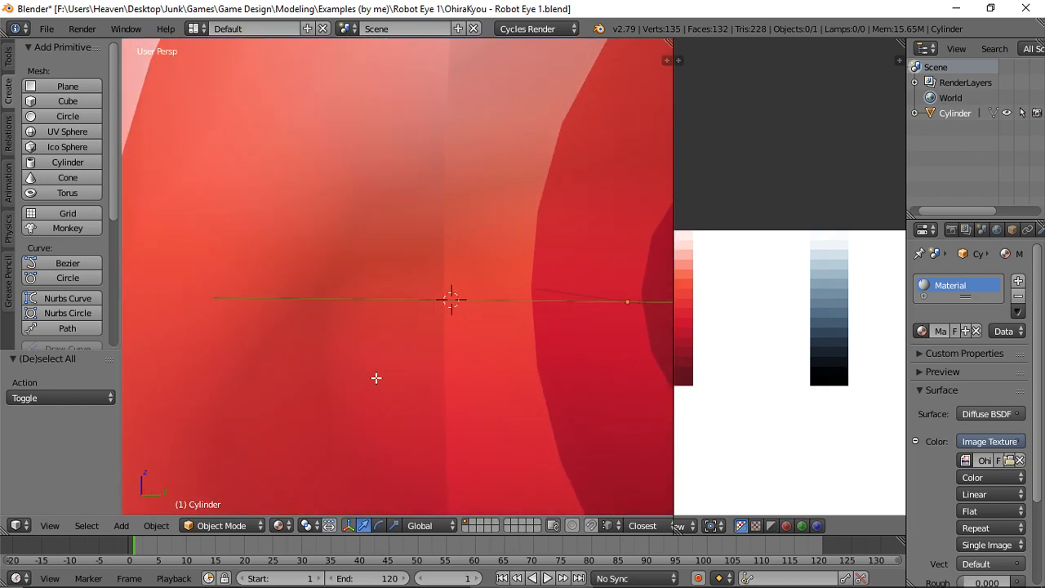
{"action": "key", "text": "Tab"}
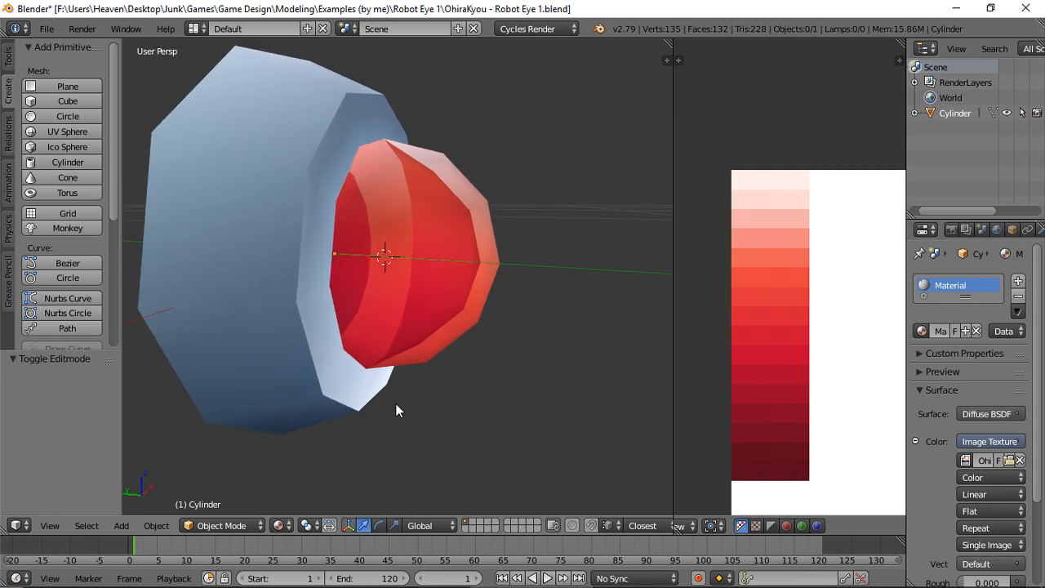
{"action": "left_click_drag", "start_coordinate": [401, 412], "coordinate": [425, 192]}
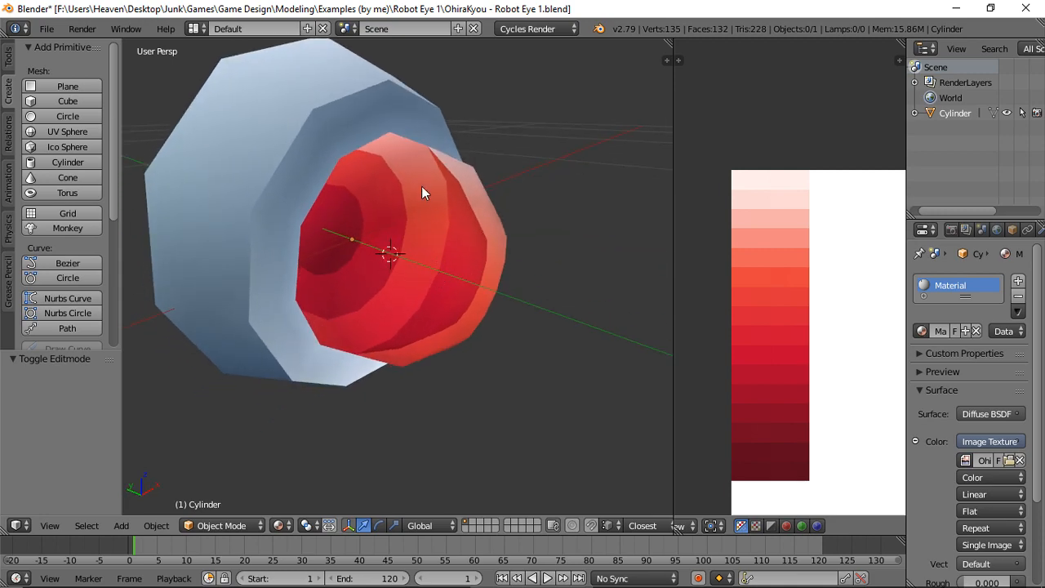
{"action": "mouse_move", "coordinate": [461, 222]}
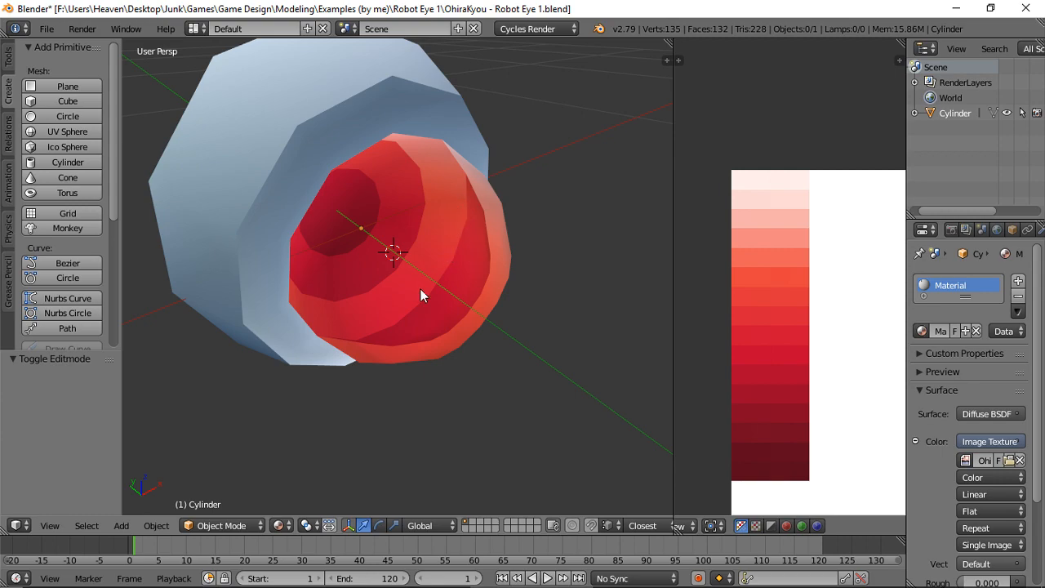
{"action": "left_click_drag", "start_coordinate": [423, 296], "coordinate": [377, 279]}
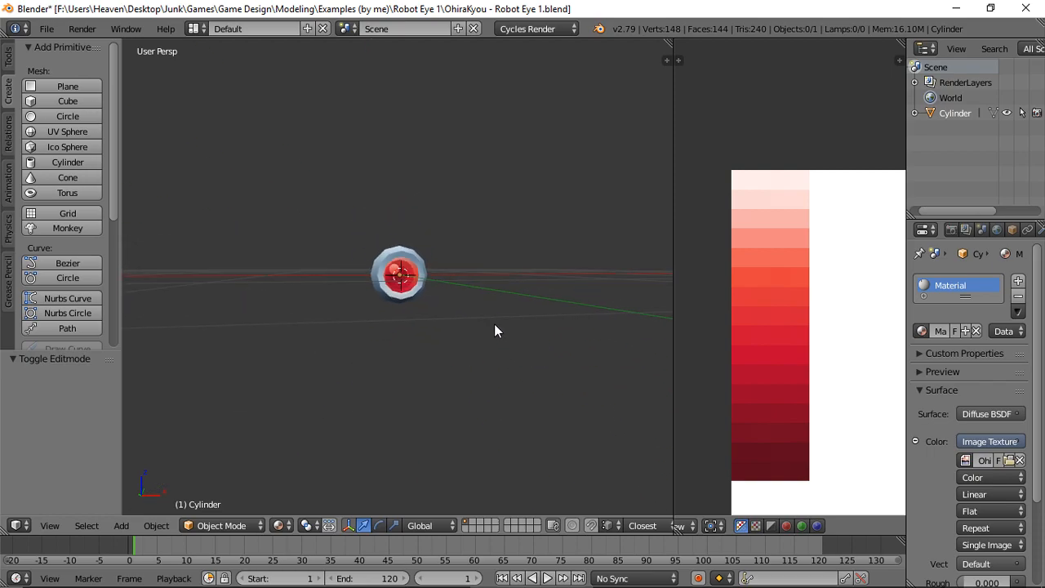
Toggle Edit Mode after placing the two pale highlight glares on the red lens.
{"action": "key", "text": "Tab"}
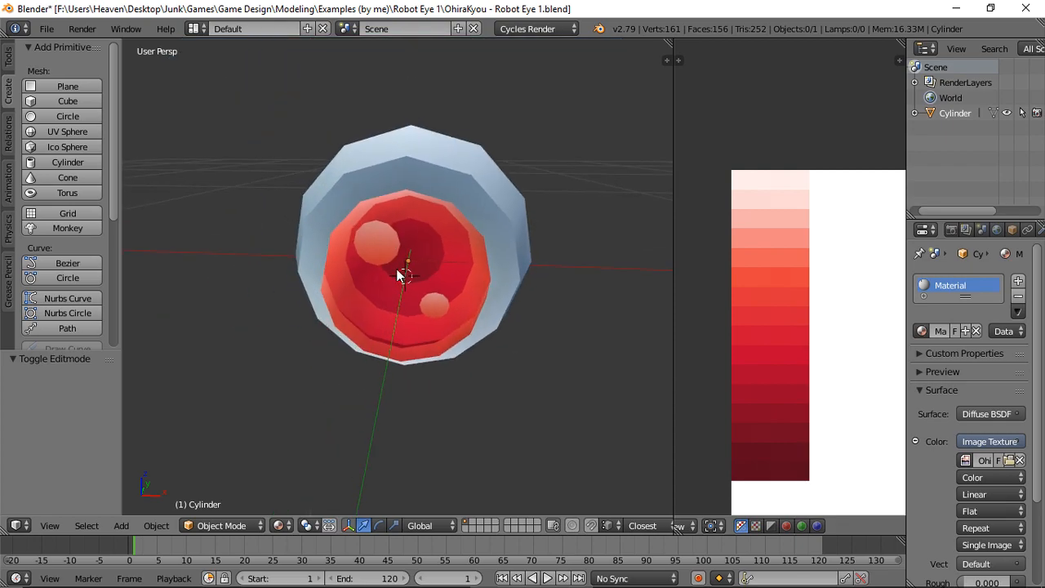
Orbit and zoom around the lens to check the glares lie against its curved surface.
{"action": "scroll", "scroll_direction": "up", "scroll_amount": 3}
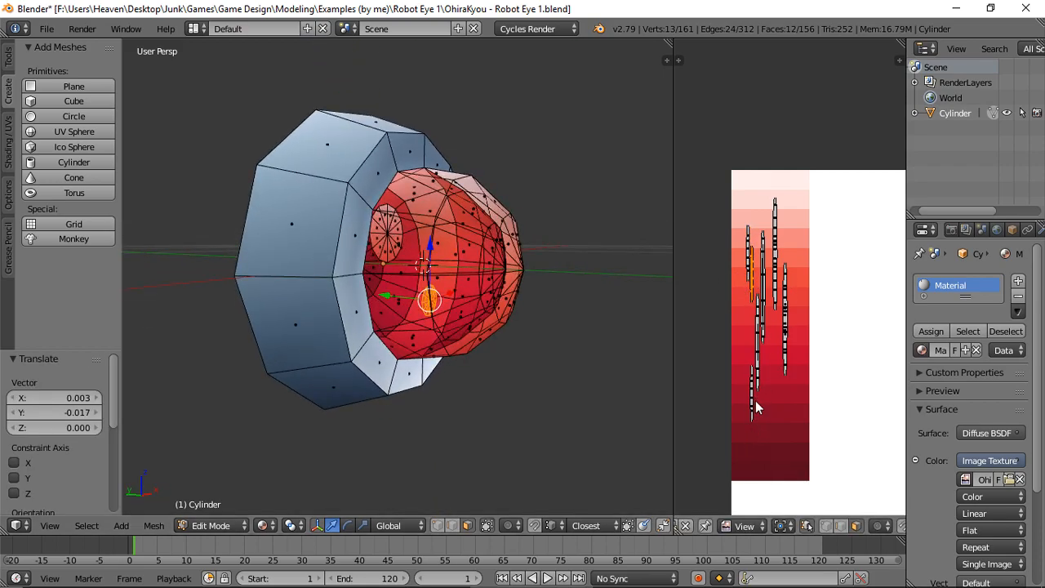
{"action": "mouse_move", "coordinate": [776, 205]}
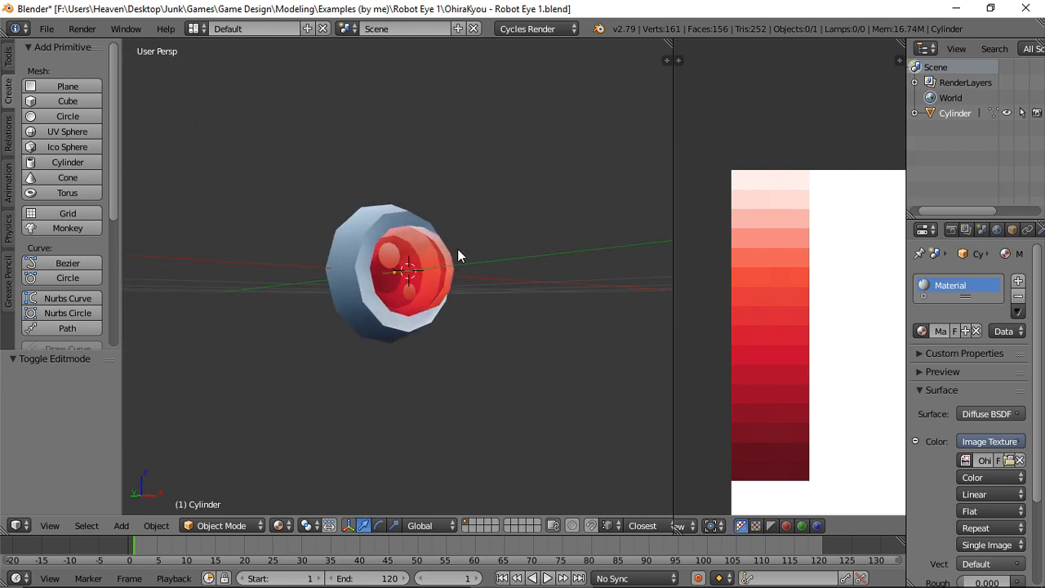
{"action": "left_click_drag", "start_coordinate": [457, 255], "coordinate": [343, 314]}
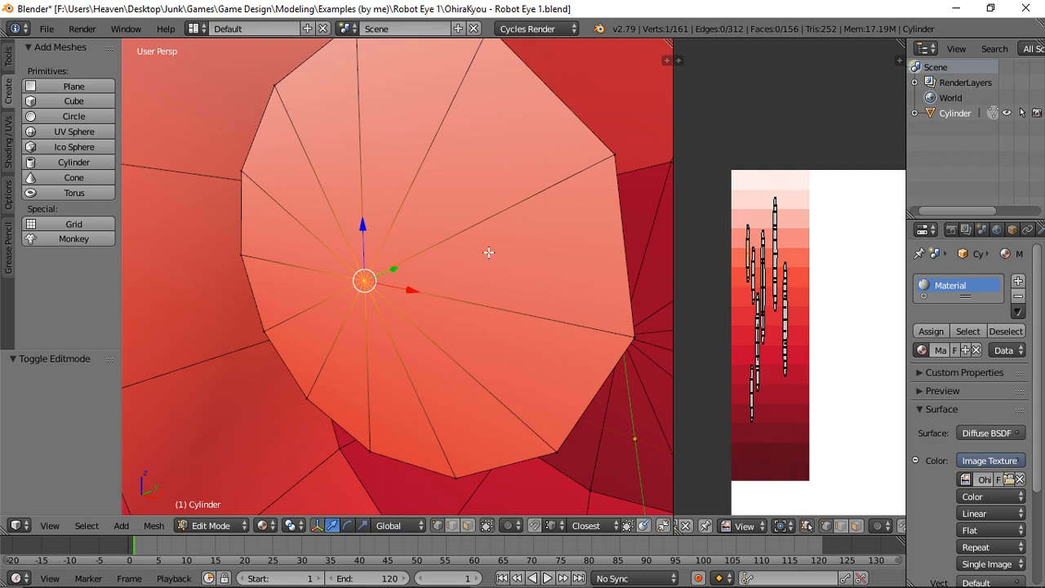
{"action": "left_click_drag", "start_coordinate": [366, 281], "coordinate": [343, 271]}
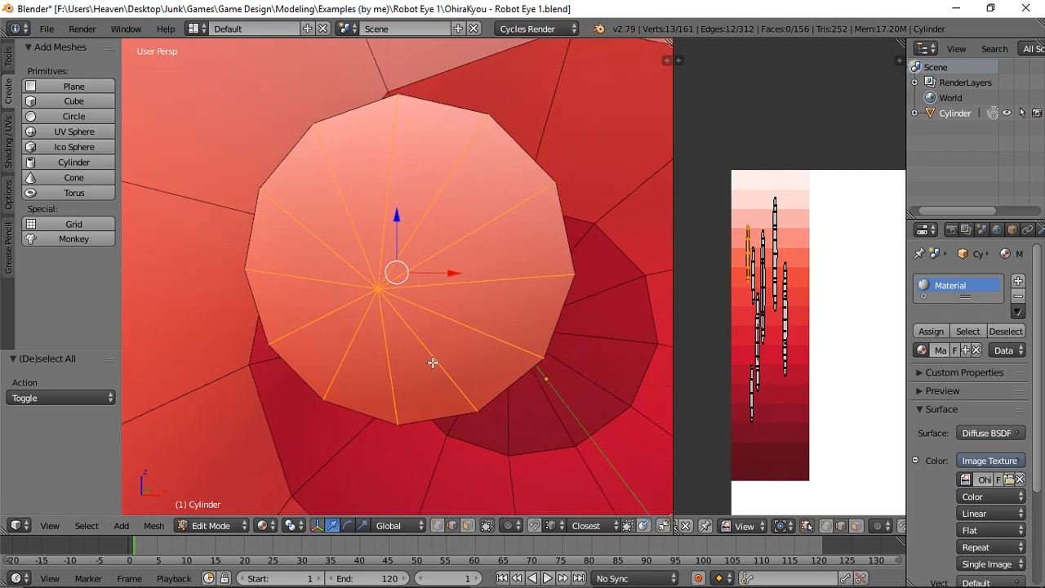
Run Mesh: Subdivide on the selected glare faces via the 'sub' search.
{"action": "type", "text": "sub"}
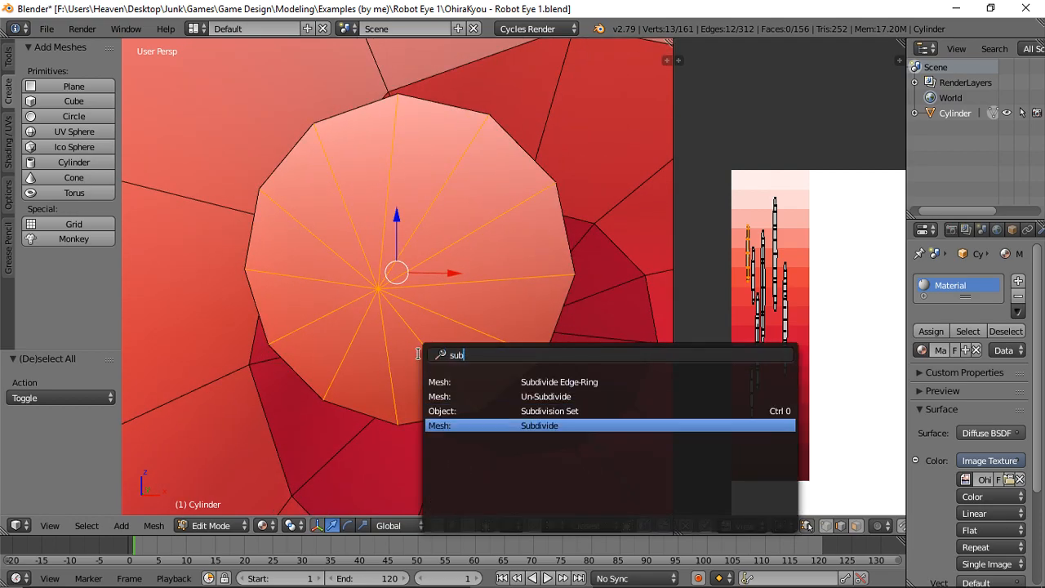
{"action": "left_click", "coordinate": [539, 425]}
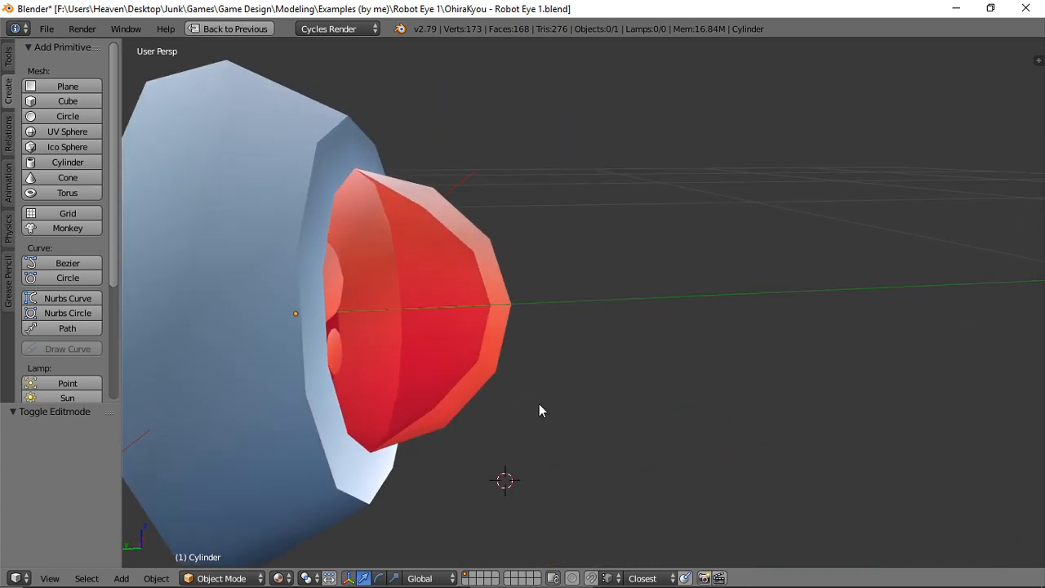
View the socket and lens in side profile with see-through wireframe in Edit Mode.
{"action": "left_click_drag", "start_coordinate": [539, 408], "coordinate": [705, 405]}
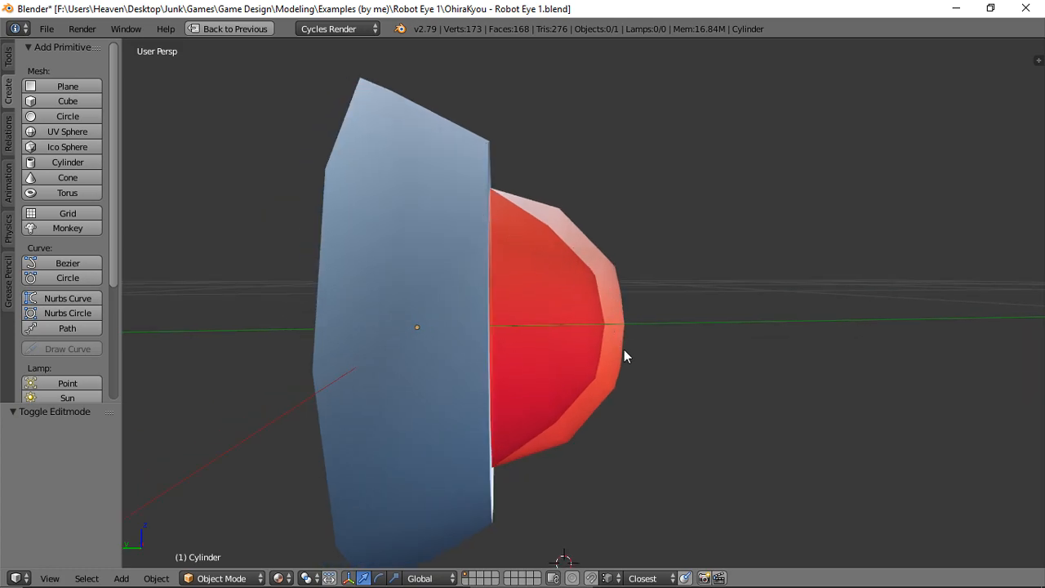
{"action": "left_click_drag", "start_coordinate": [624, 356], "coordinate": [629, 327]}
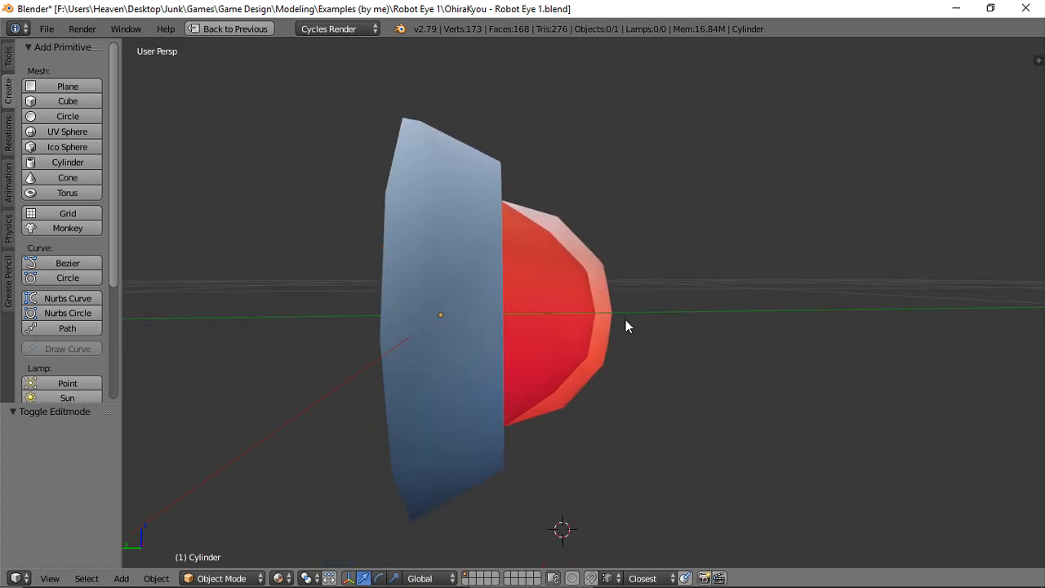
{"action": "key", "text": "Tab"}
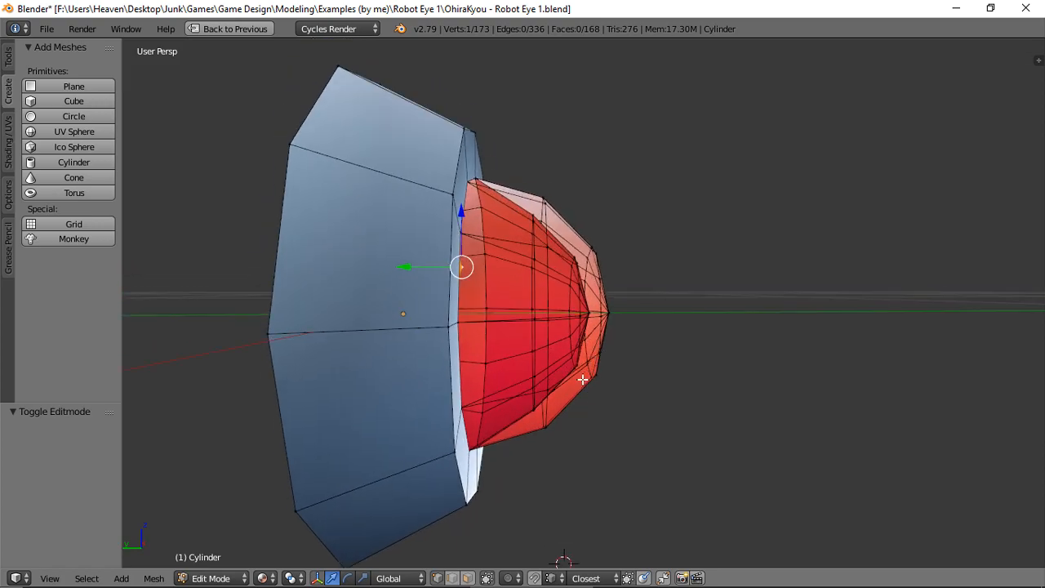
{"action": "key", "text": "z"}
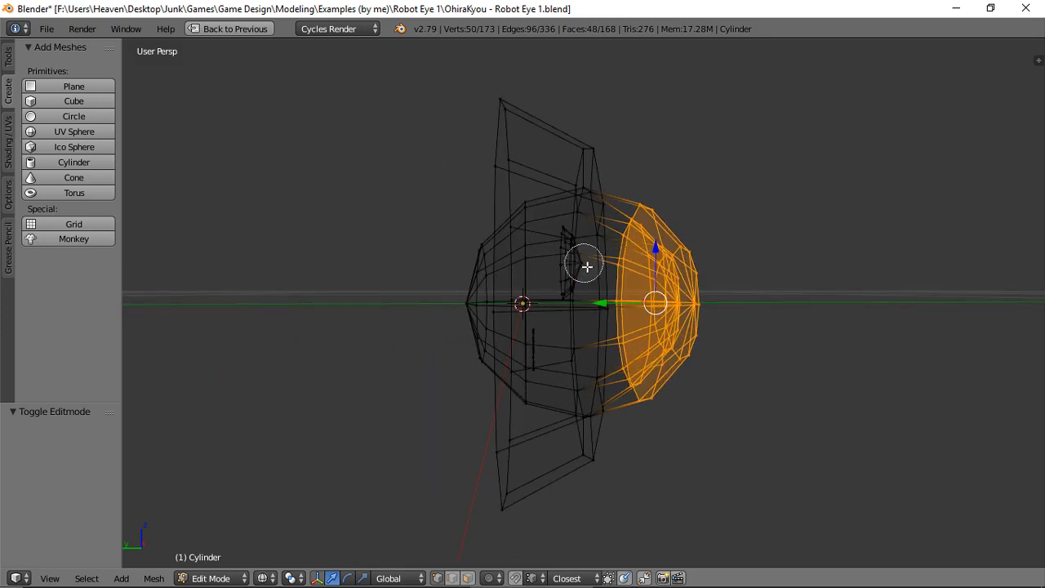
Scale the red lens to about 0.945 excluding the Y depth so it bulges less.
{"action": "left_click", "coordinate": [287, 578]}
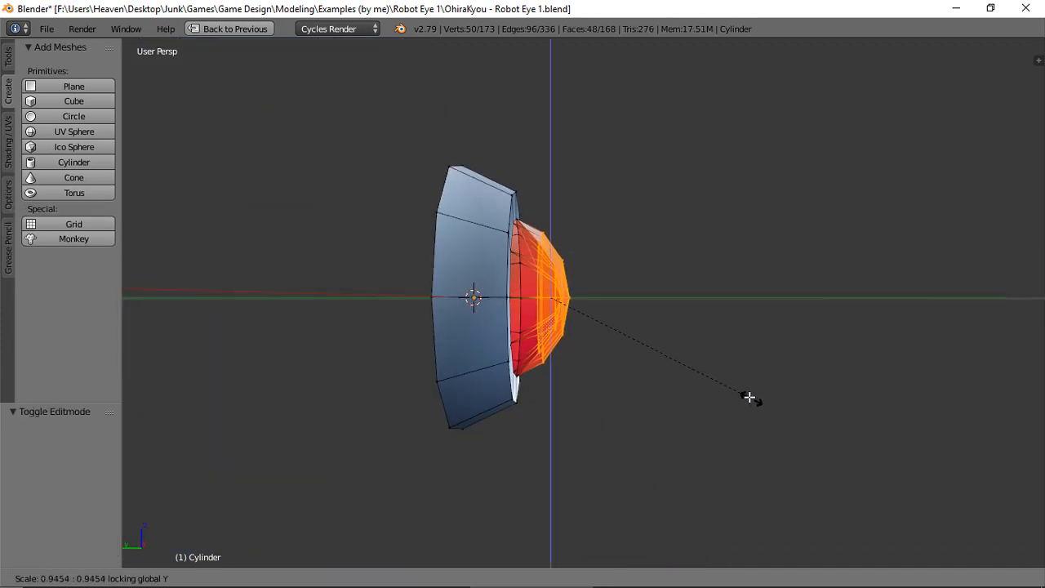
{"action": "left_click", "coordinate": [736, 390]}
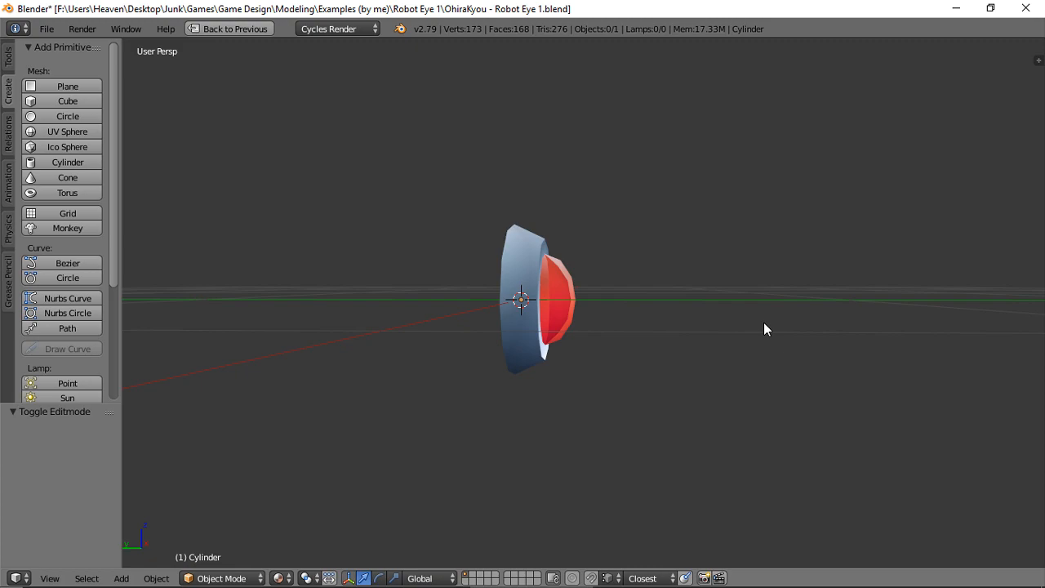
{"action": "scroll", "scroll_direction": "down", "scroll_amount": 3}
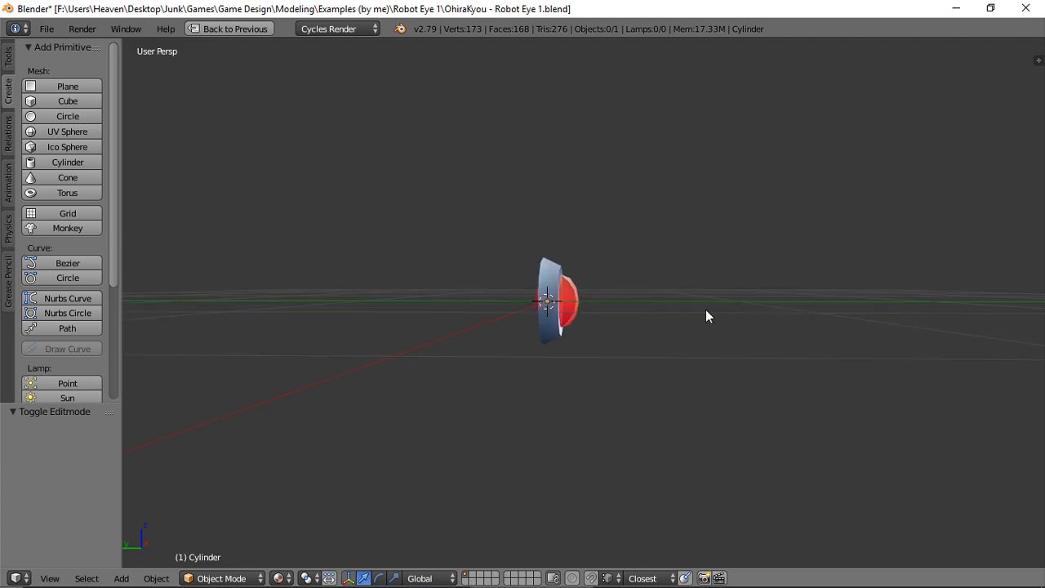